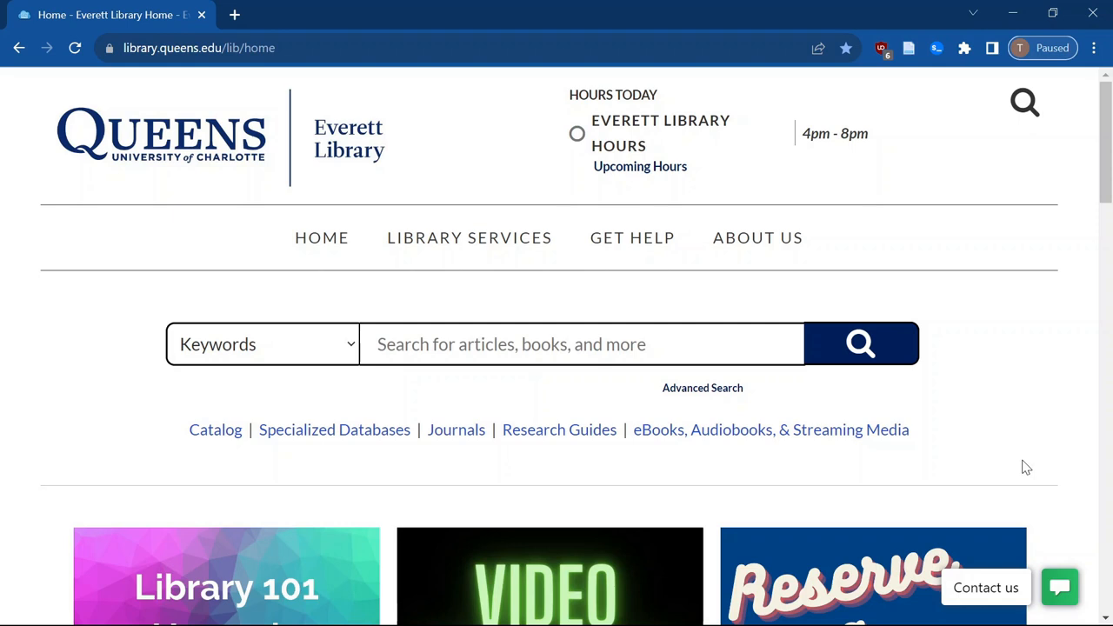
mouse_move(1023, 469)
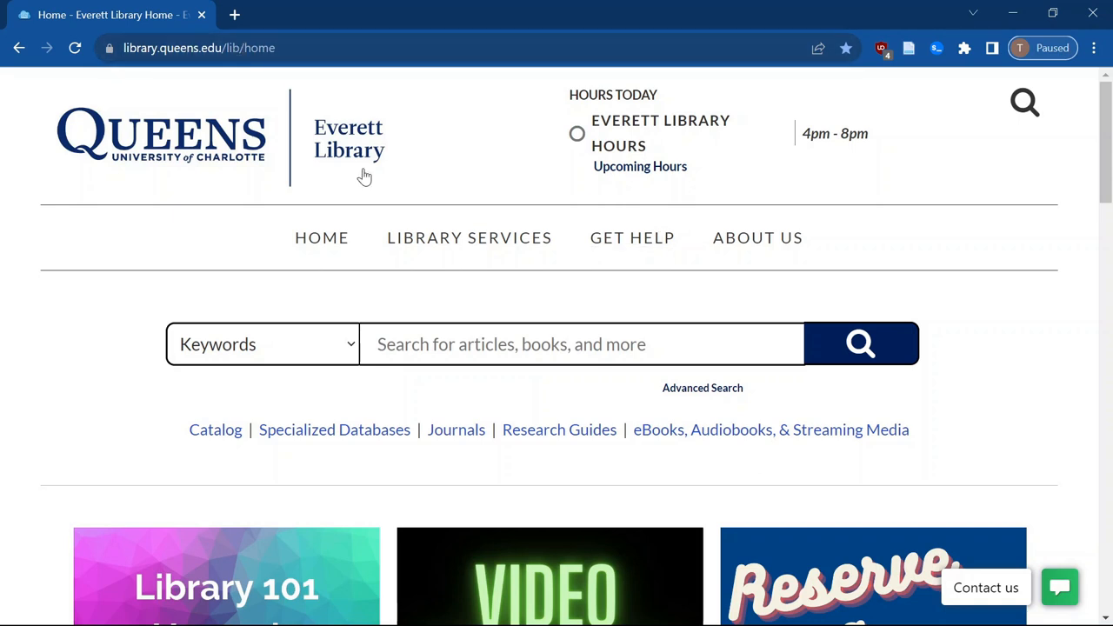
mouse_move(386, 186)
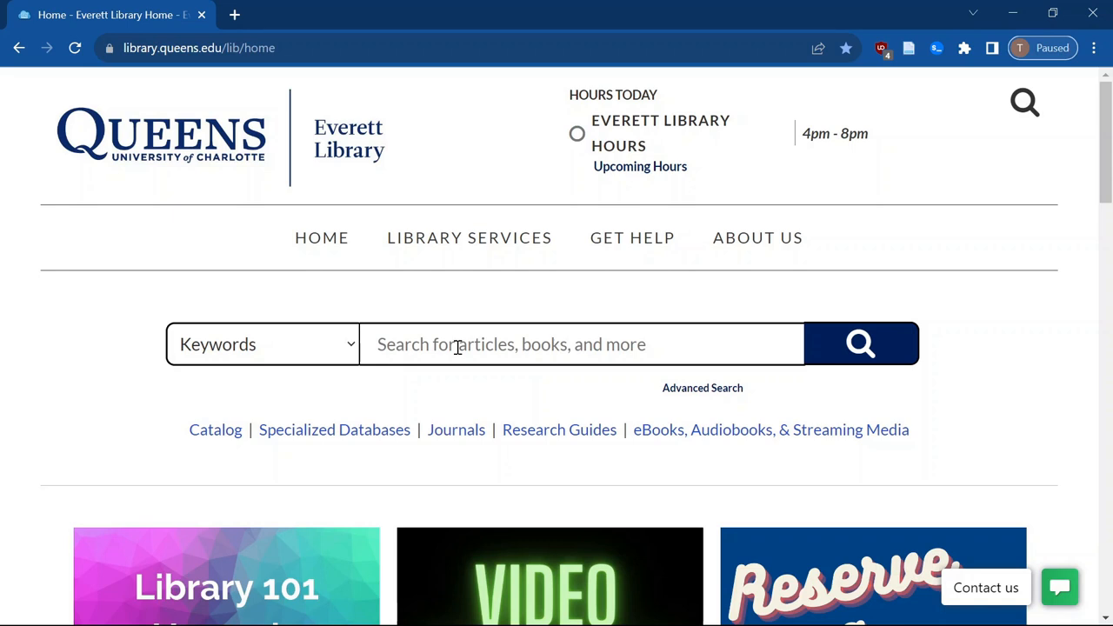
Step: Run a keyword search for social media mental health, returning 96,622 results
click(581, 344)
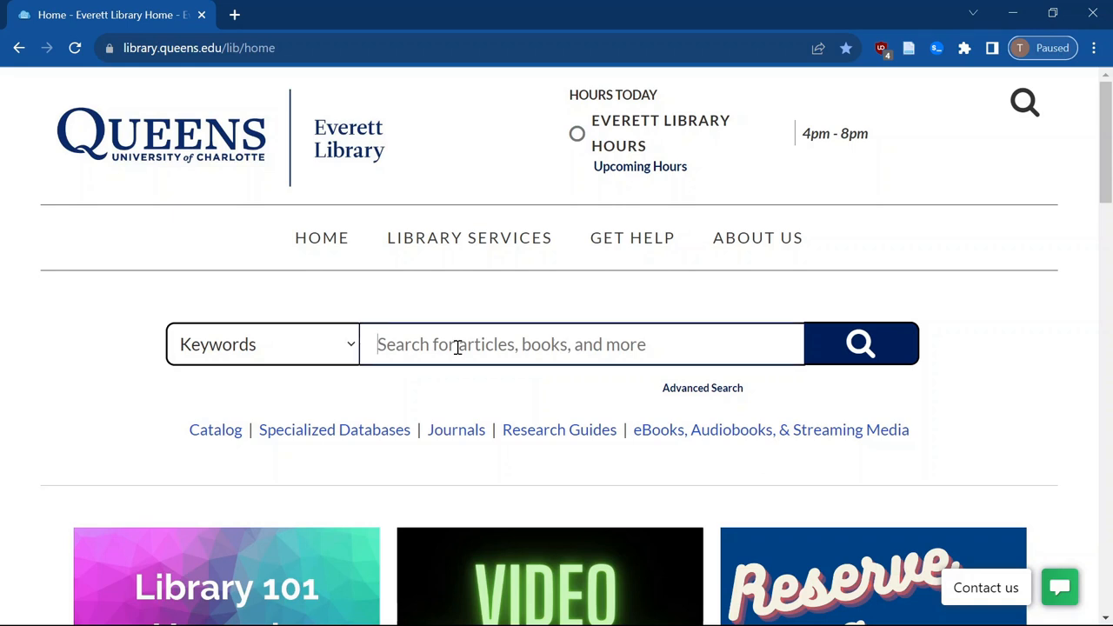
text(social media mental health)
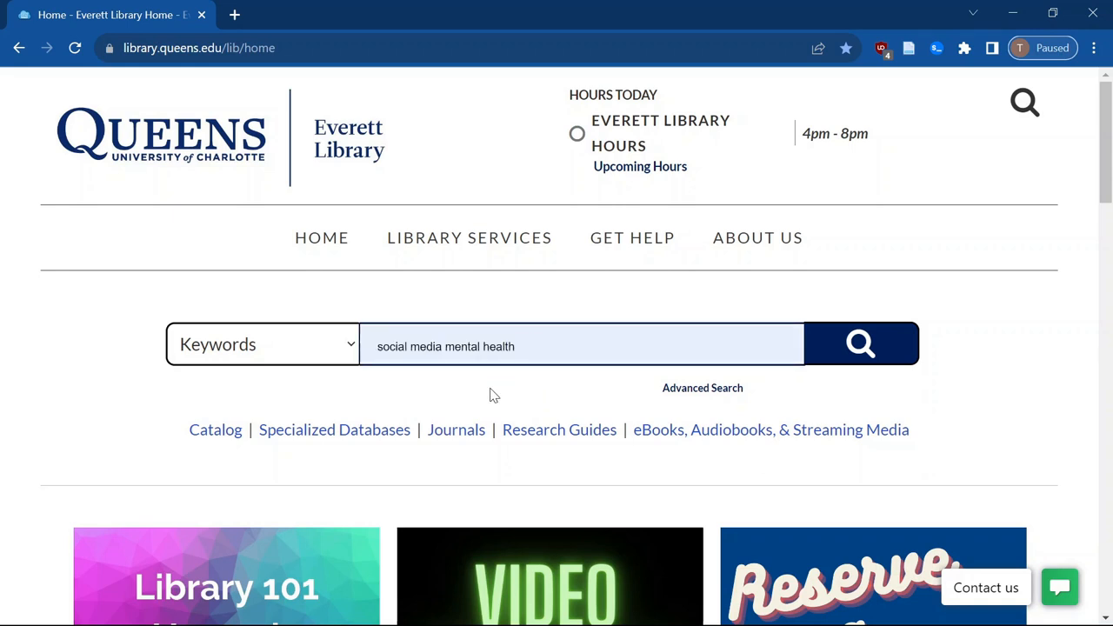
click(859, 344)
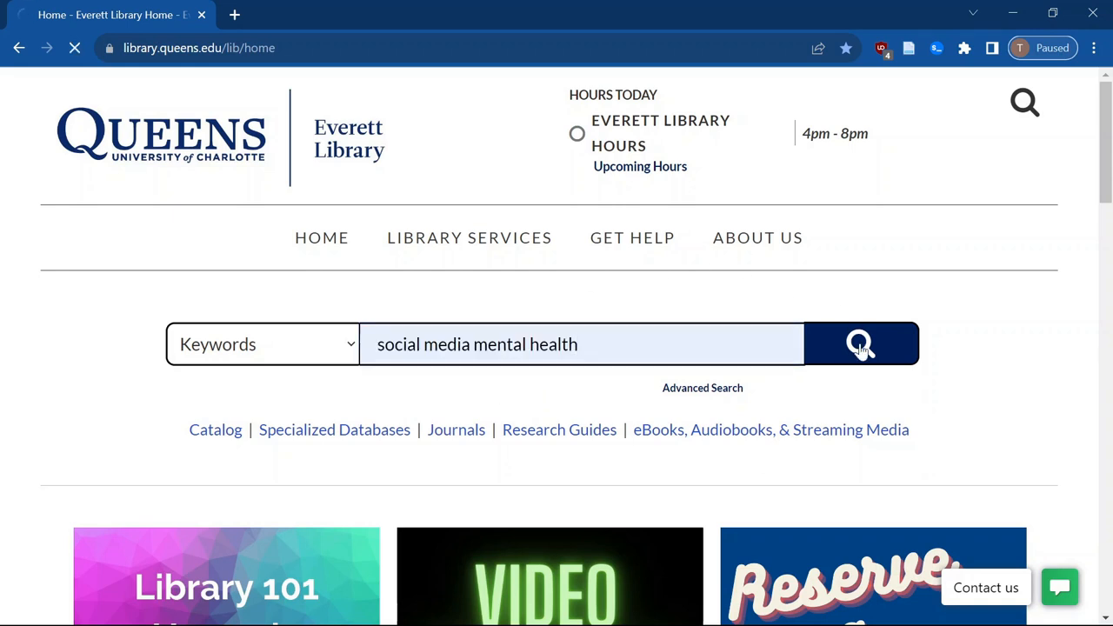
click(859, 345)
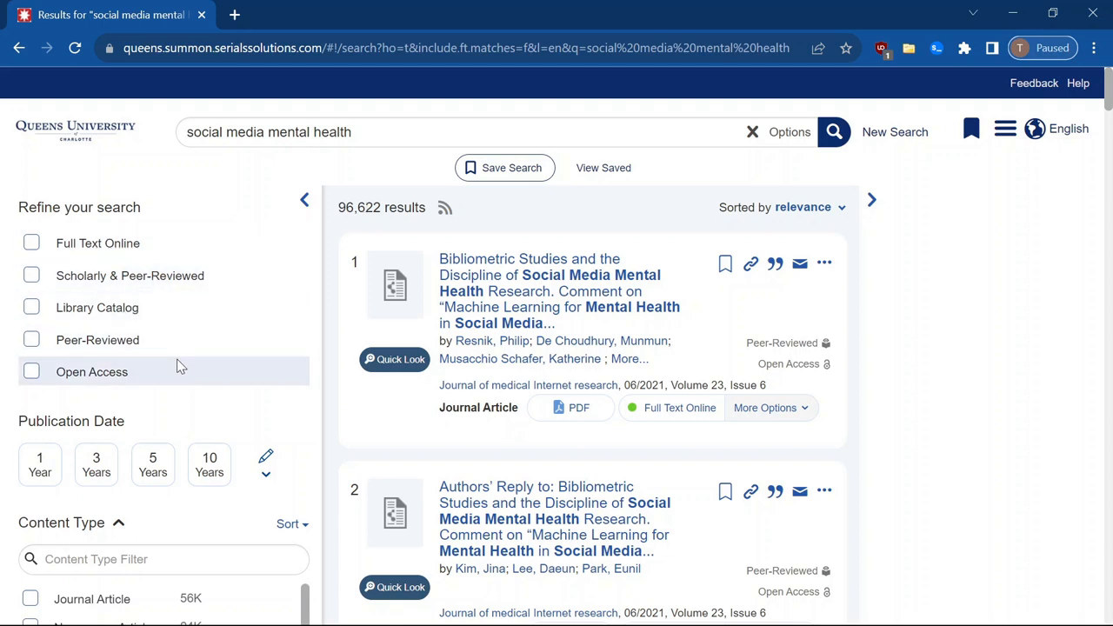
scroll(down, 3)
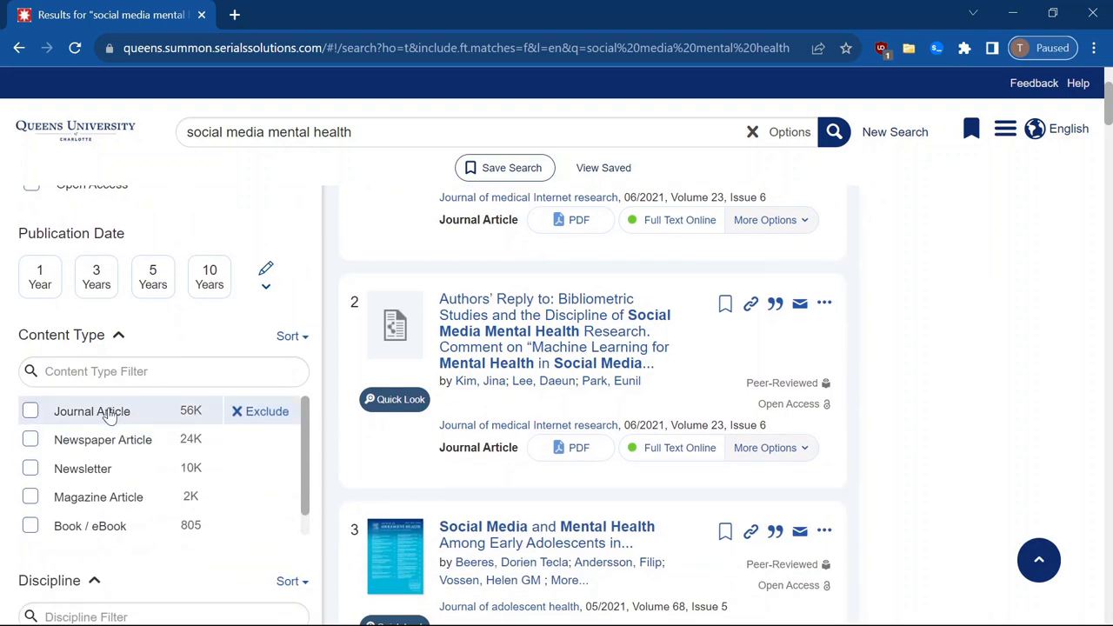
mouse_move(103, 438)
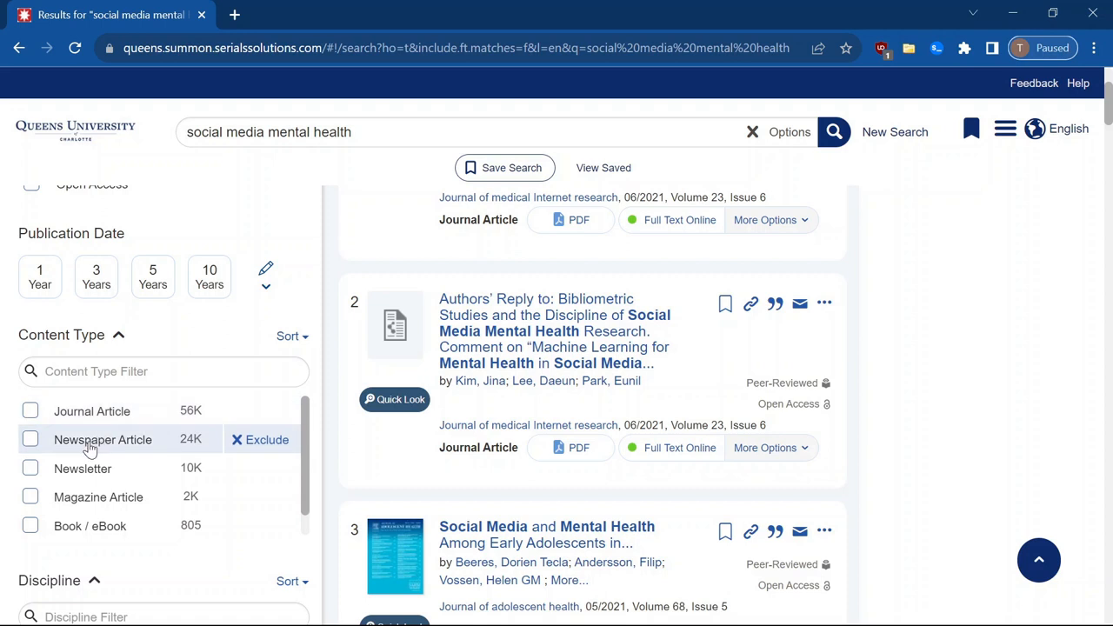
mouse_move(212, 320)
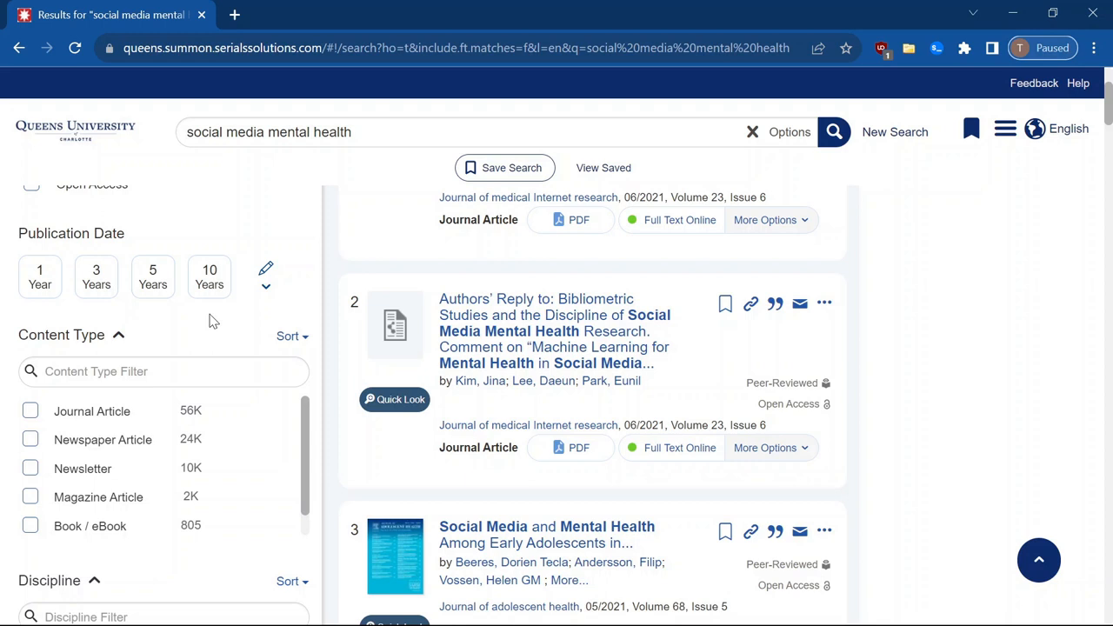
Step: Limit the results to the Journal Article content type, leaving 55,661 results
click(31, 410)
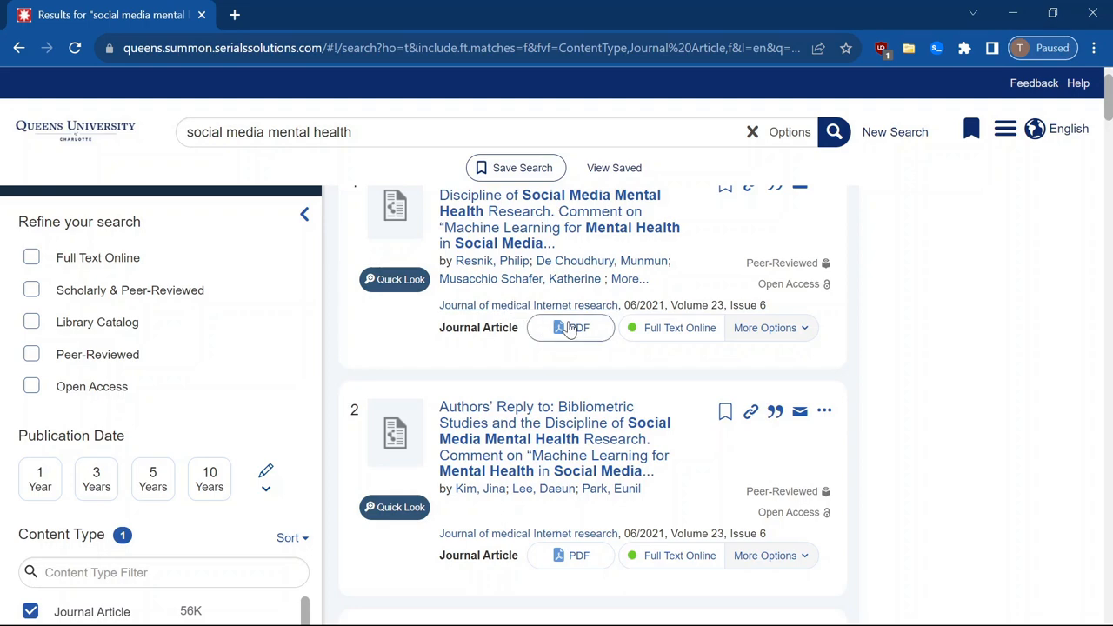
scroll(down, 3)
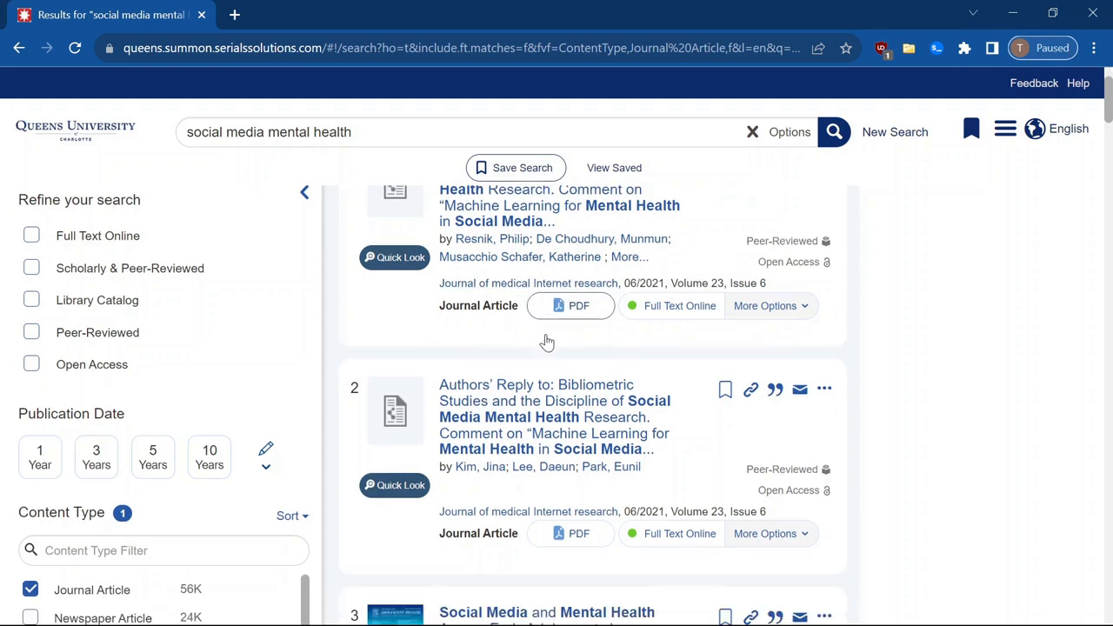
scroll(down, 3)
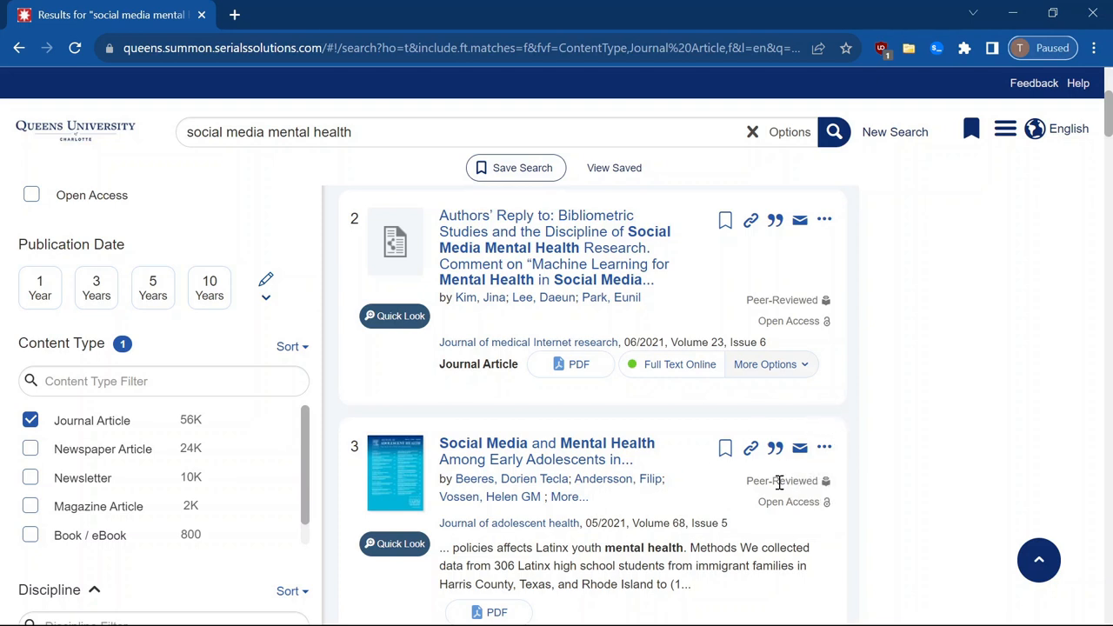
double_click(754, 480)
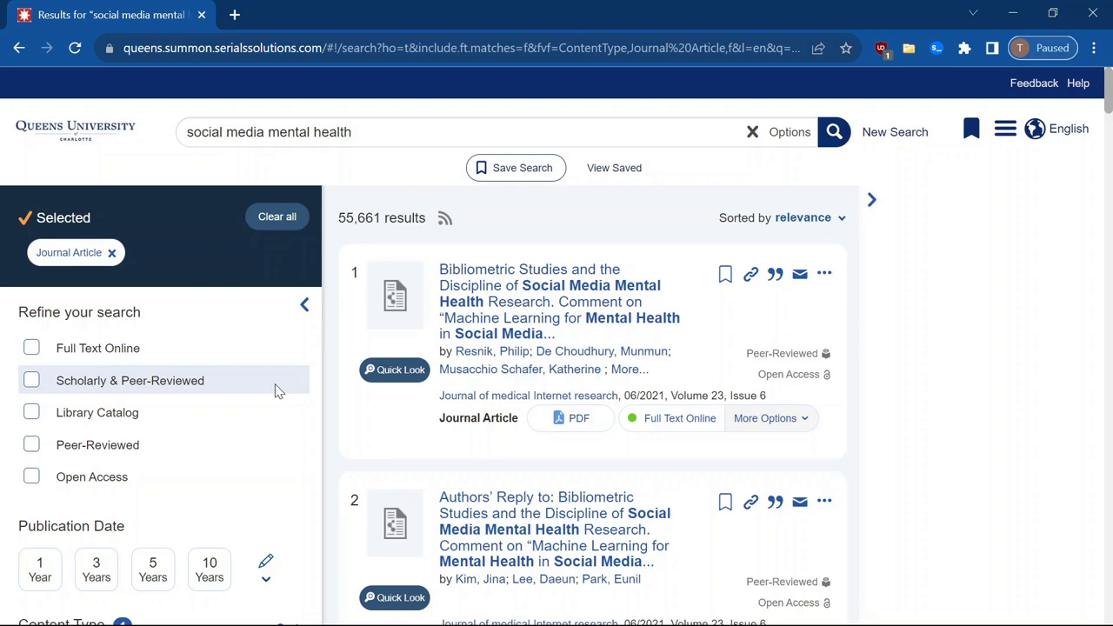
scroll(down, 3)
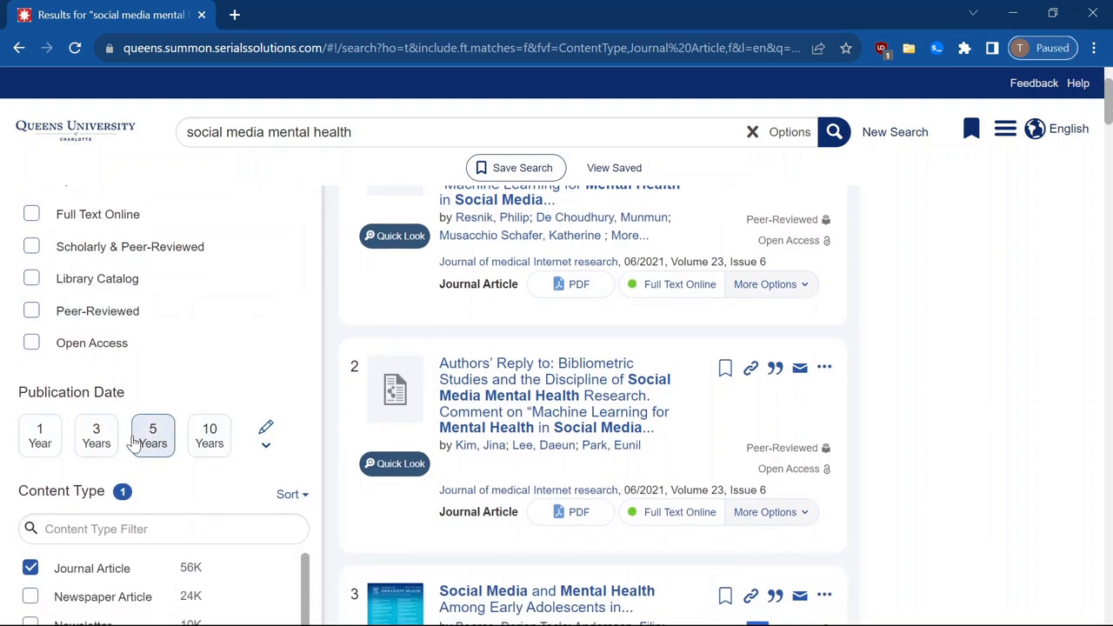
Step: Add a 1 Year publication date limit alongside Journal Article, leaving 6,924 results
click(266, 435)
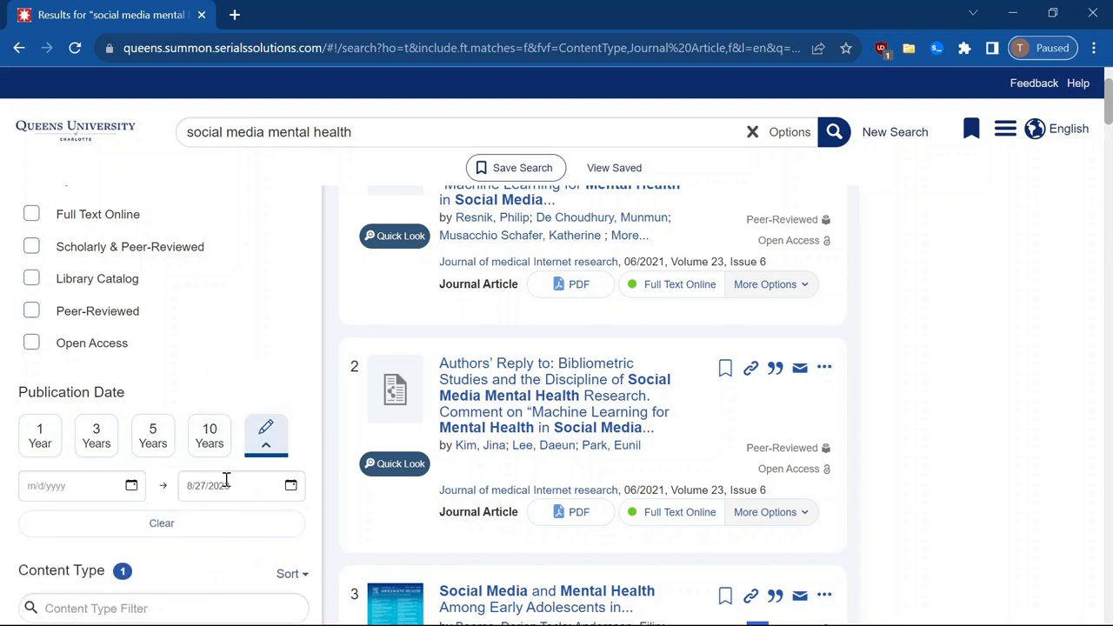
click(40, 435)
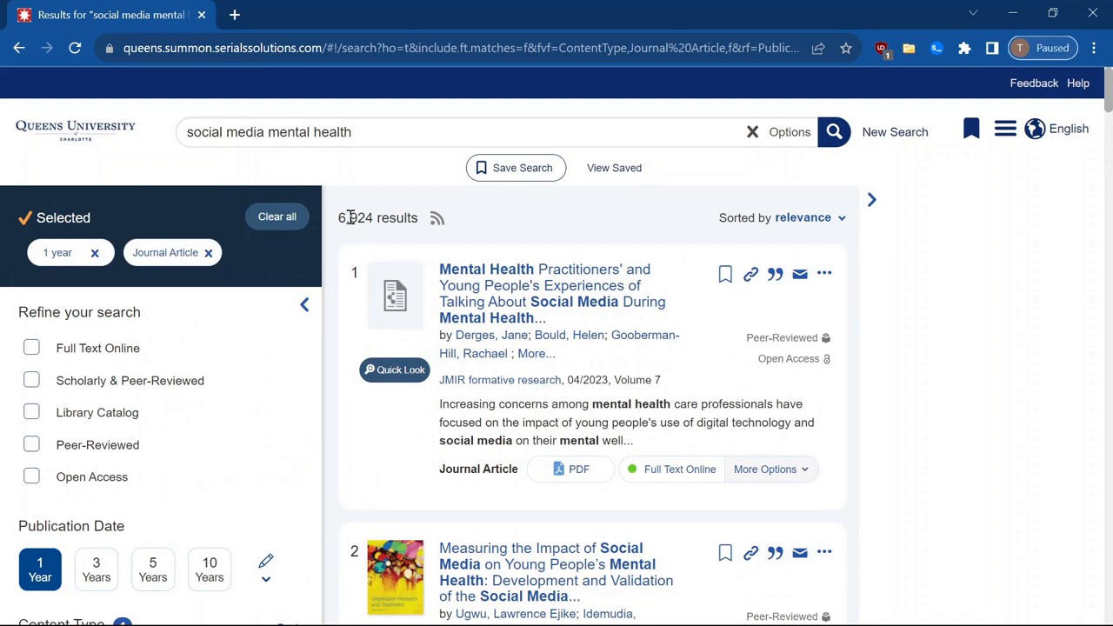
mouse_move(412, 238)
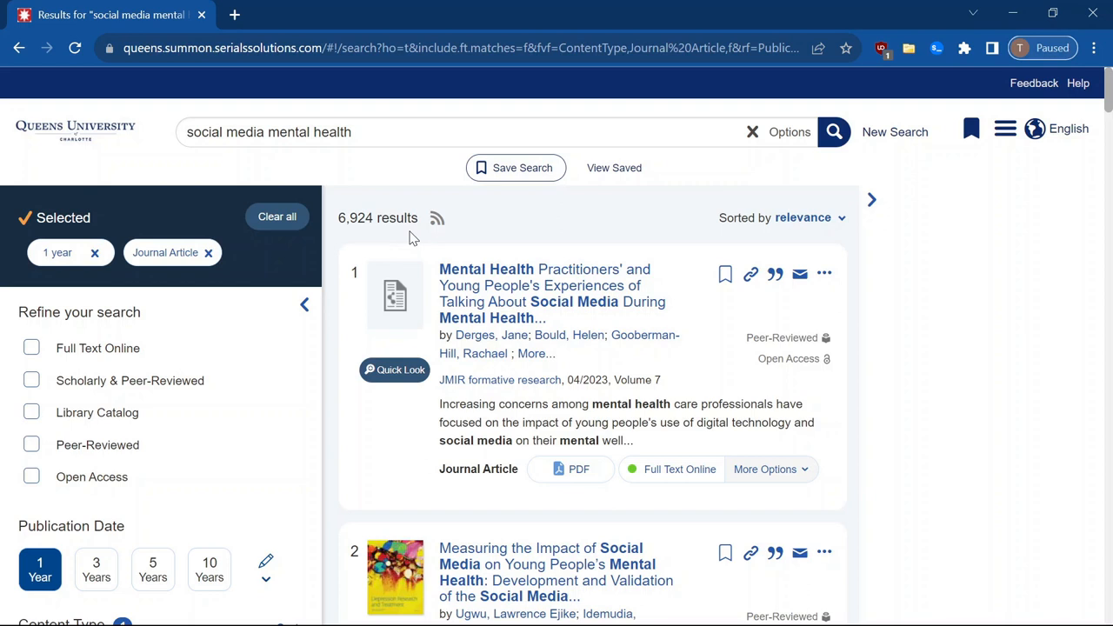
mouse_move(596, 200)
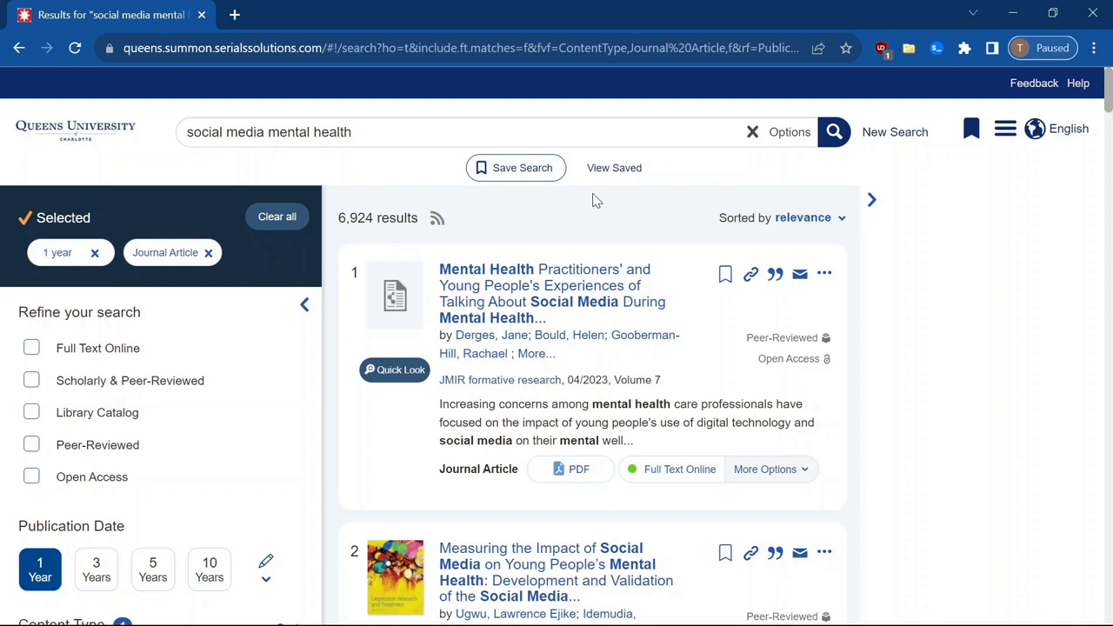
mouse_move(544, 292)
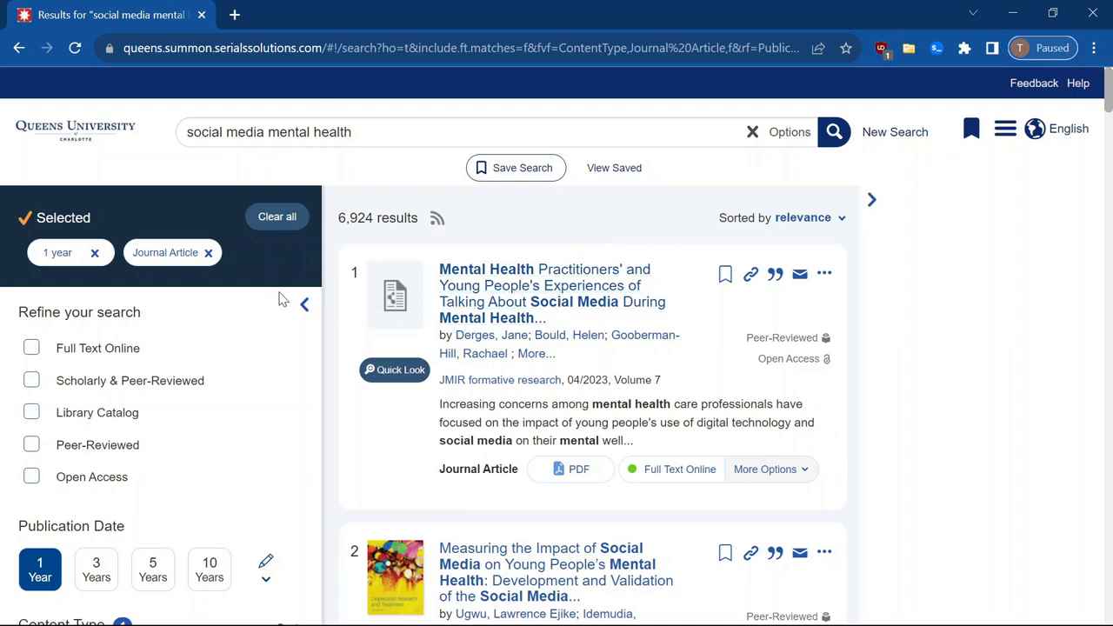
click(304, 304)
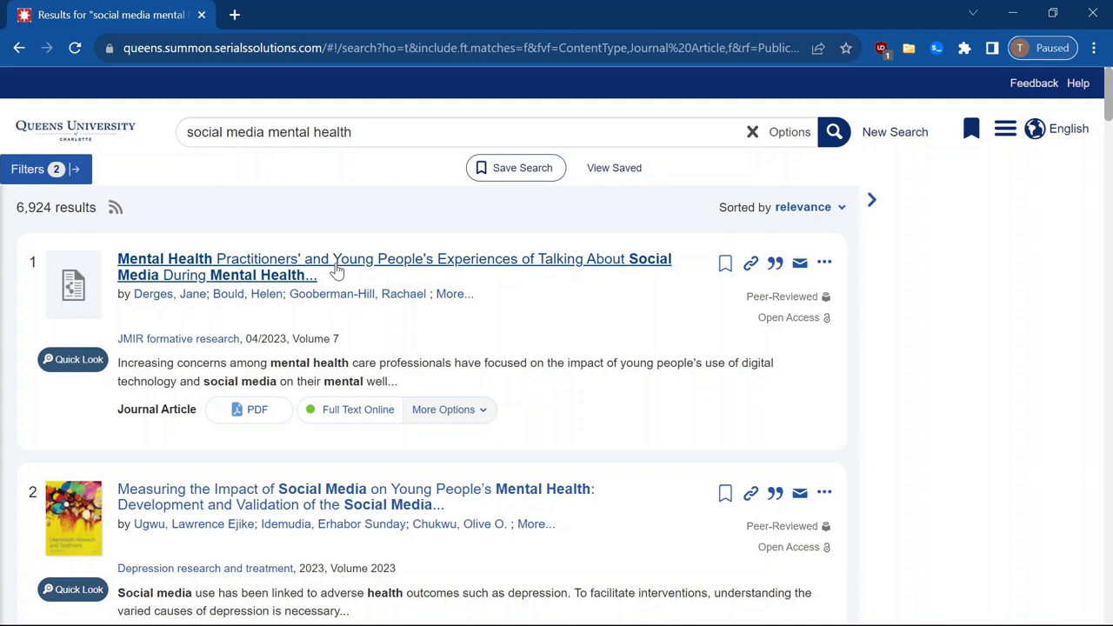
mouse_move(386, 270)
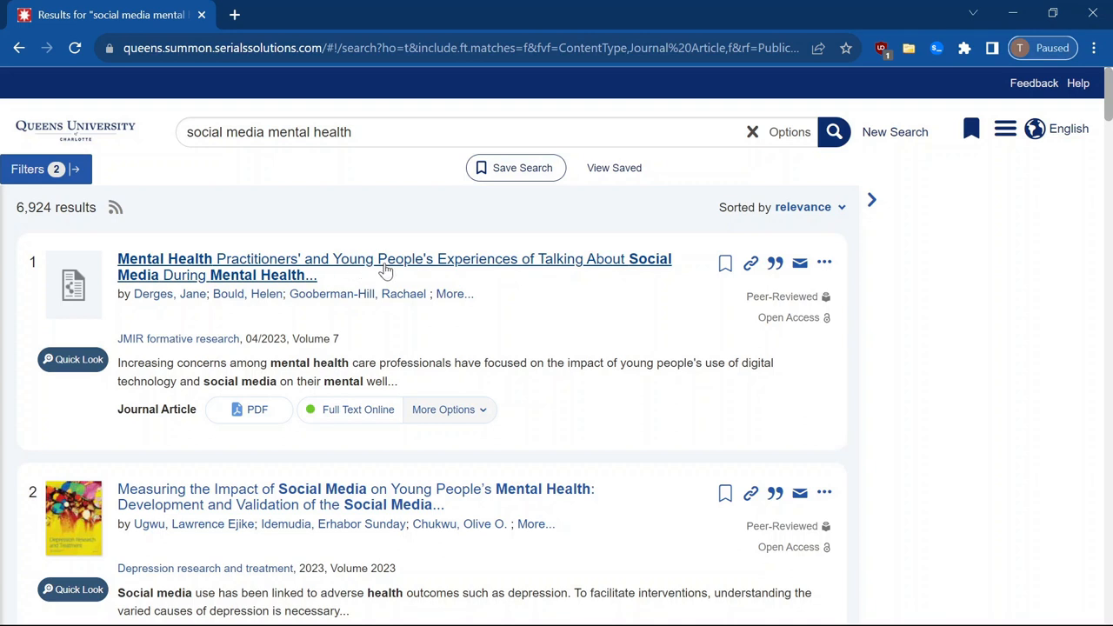
mouse_move(393, 265)
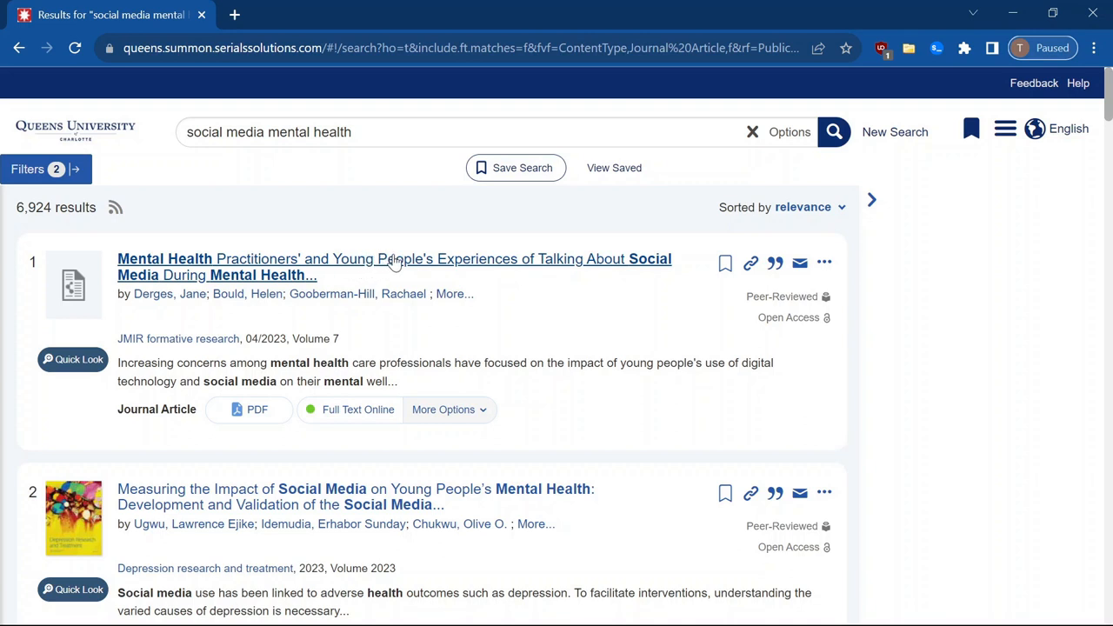
scroll(down, 3)
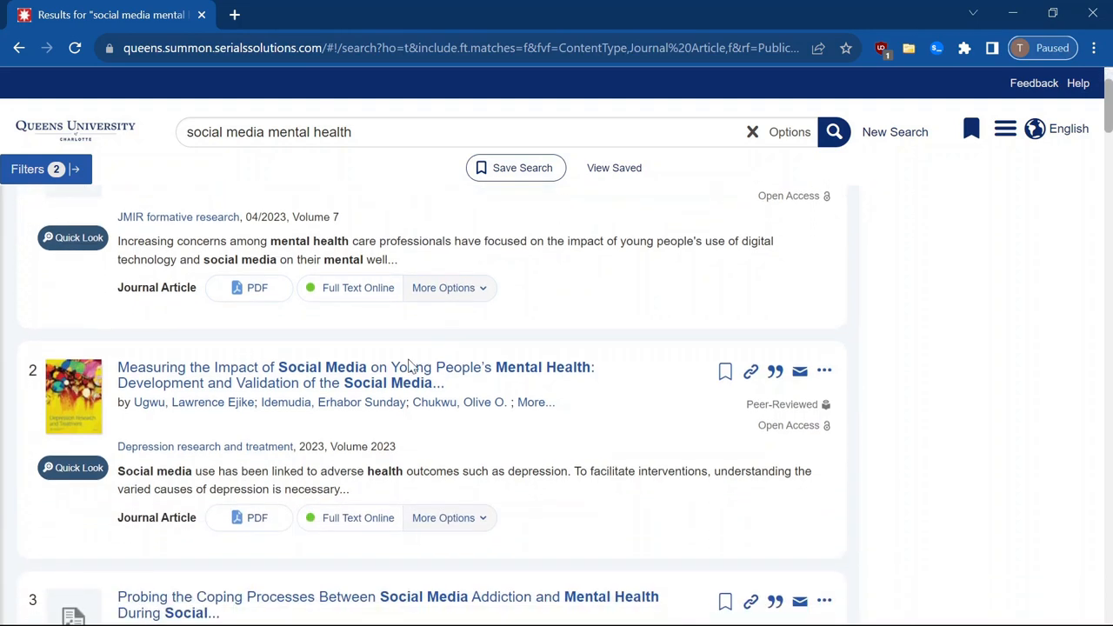
mouse_move(374, 383)
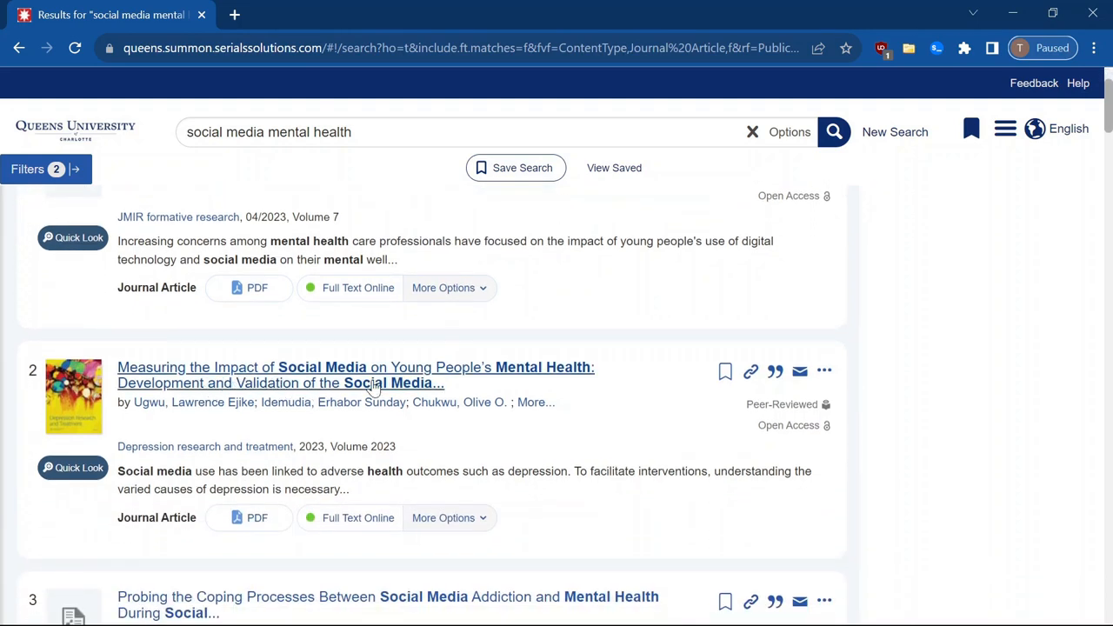
scroll(down, 3)
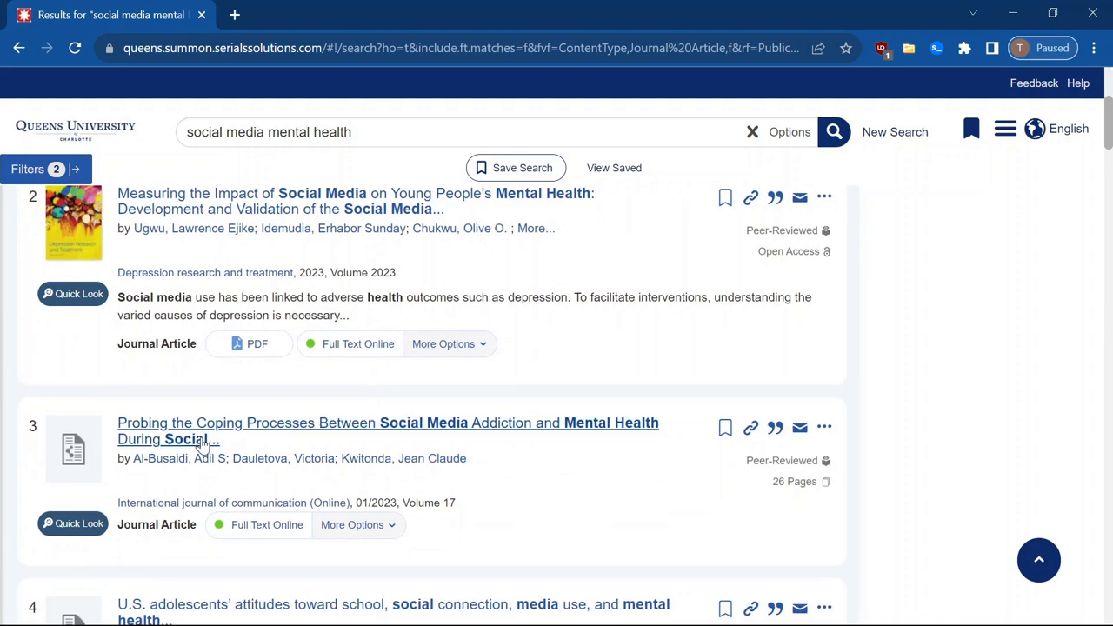
scroll(down, 3)
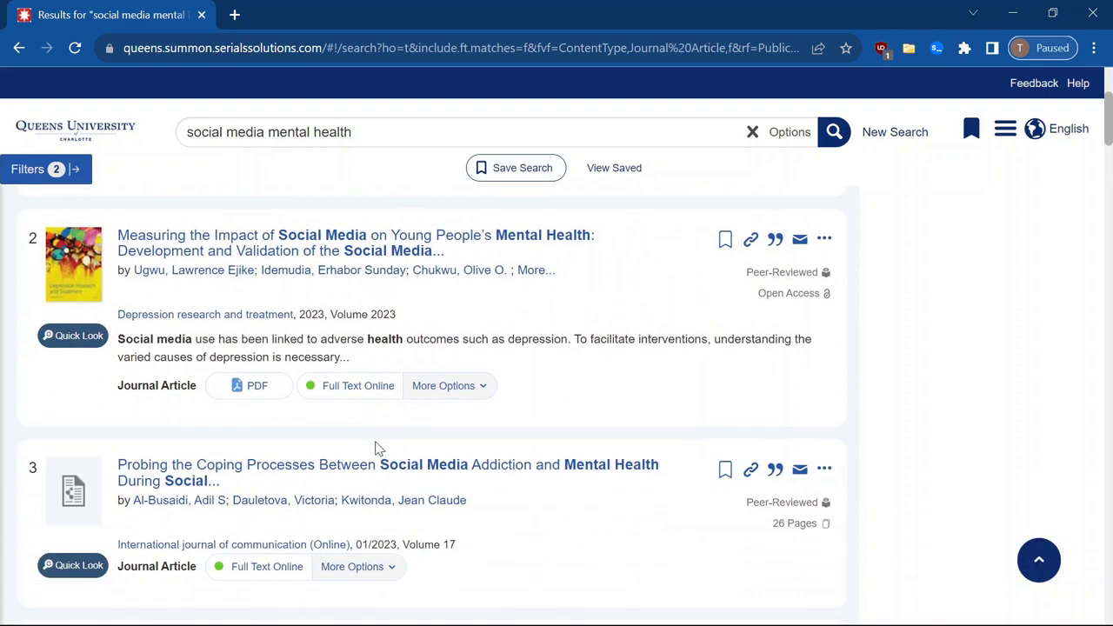
scroll(down, 3)
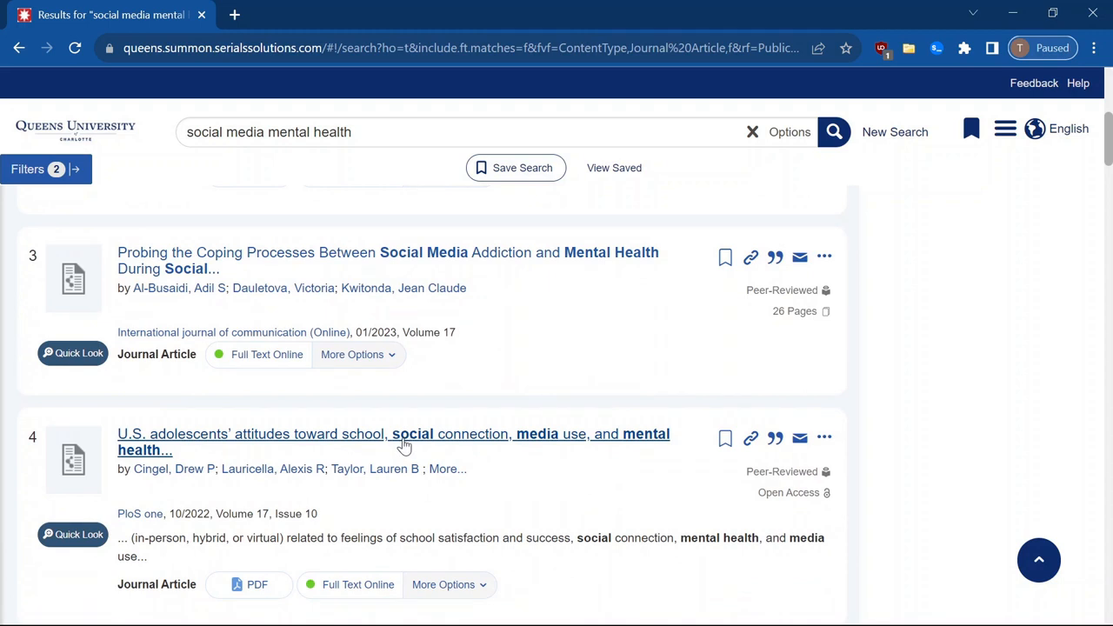
mouse_move(565, 442)
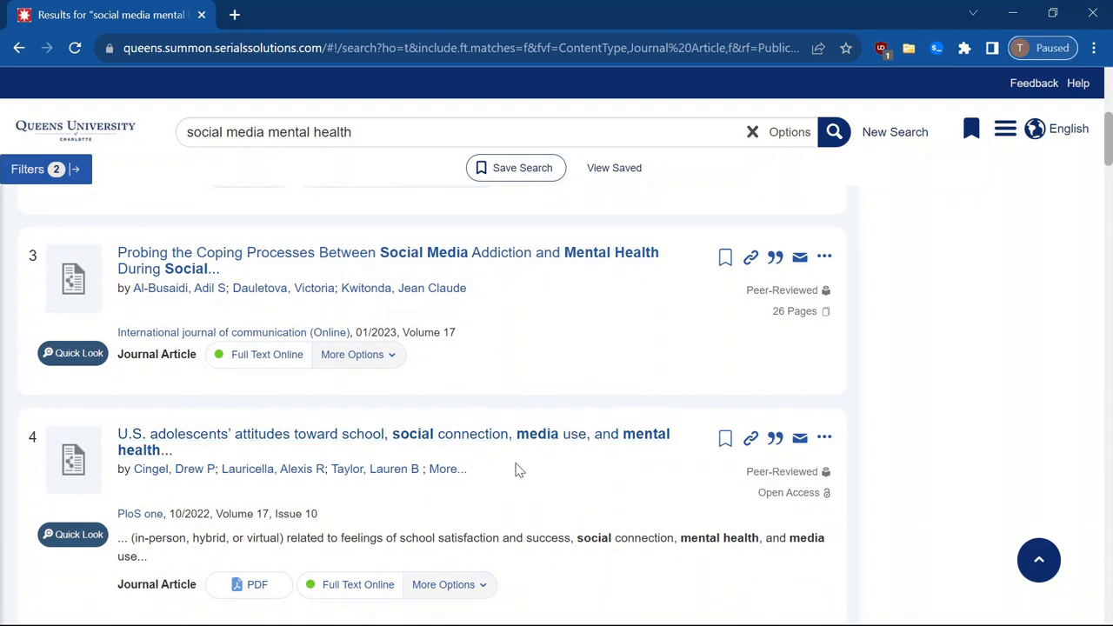
mouse_move(556, 441)
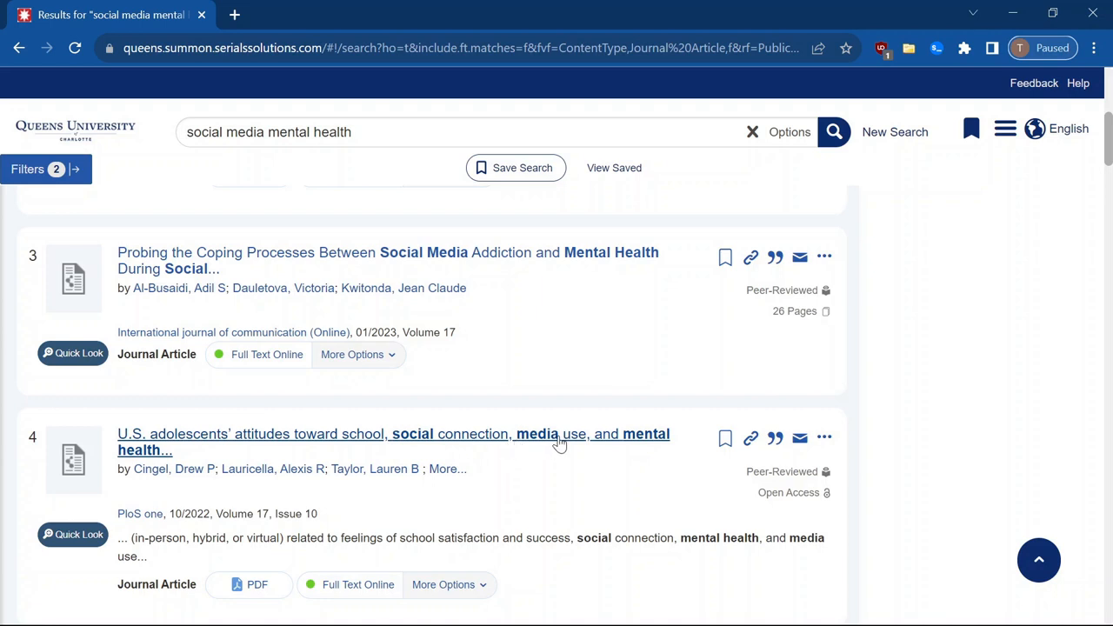
mouse_move(549, 424)
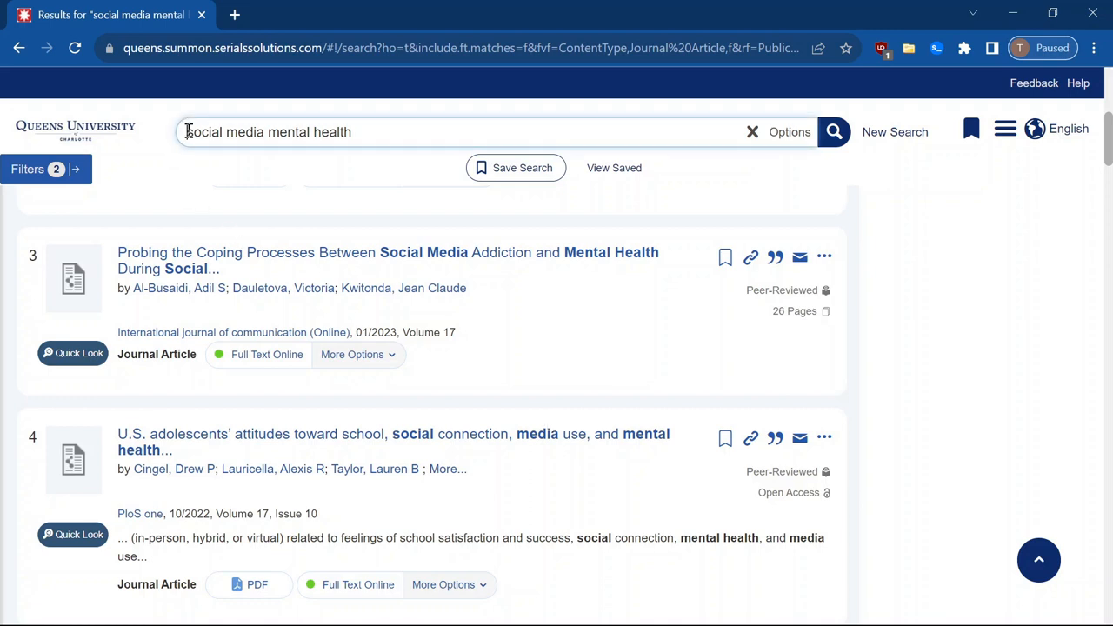
Step: Edit the query to the exact phrases "social media" "mental health" and rerun it
click(269, 132)
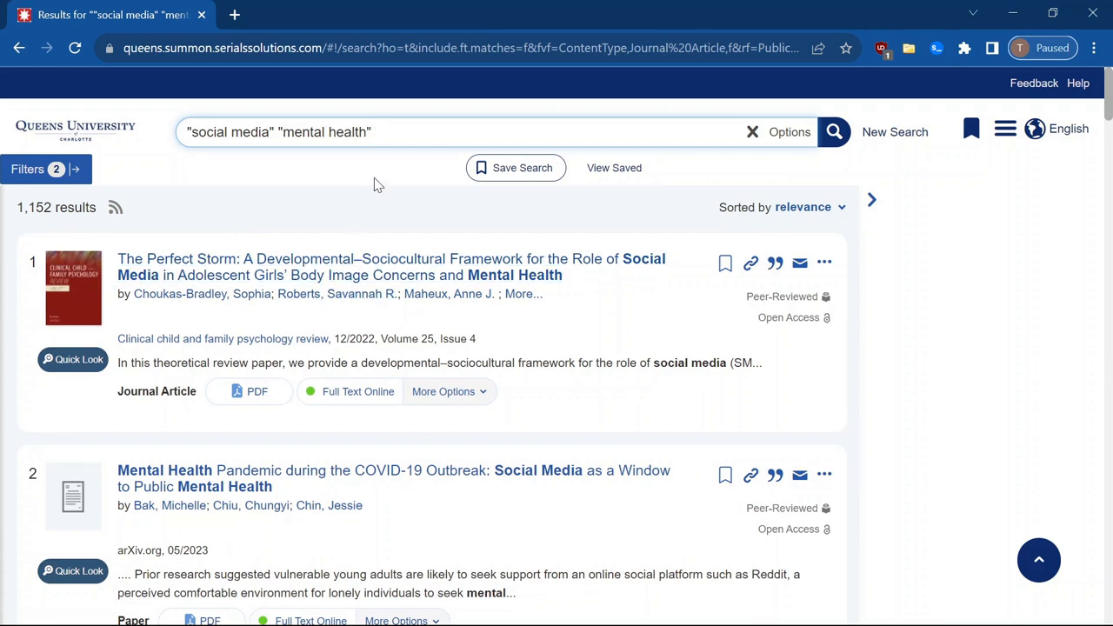
mouse_move(403, 120)
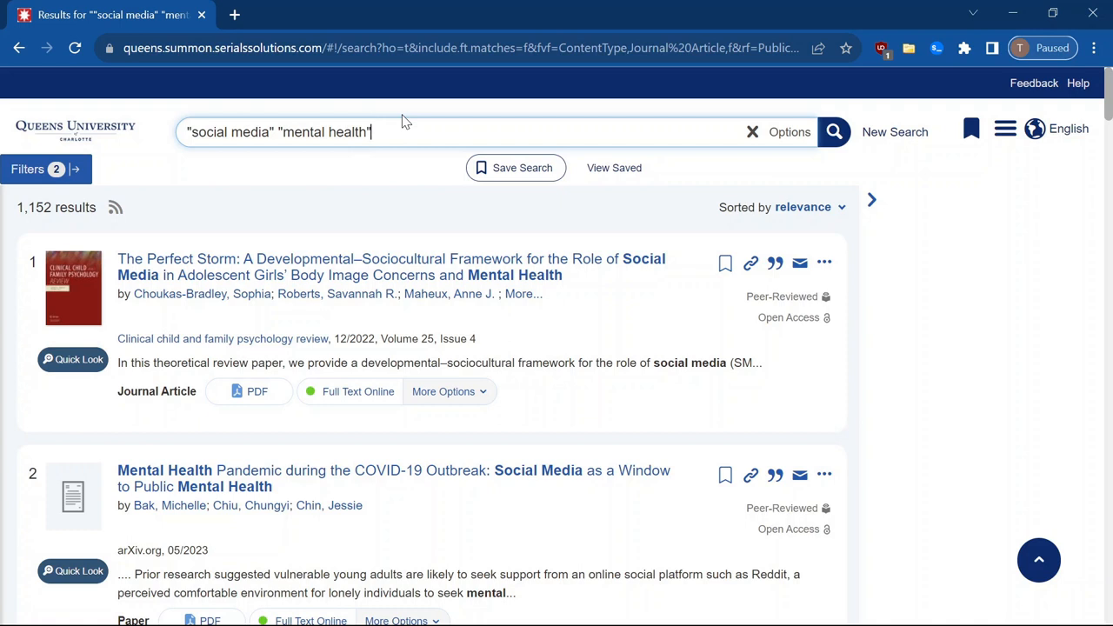
Step: Append (pandemic OR covid OR "social distancing") to the phrase query without running it
text(pand)
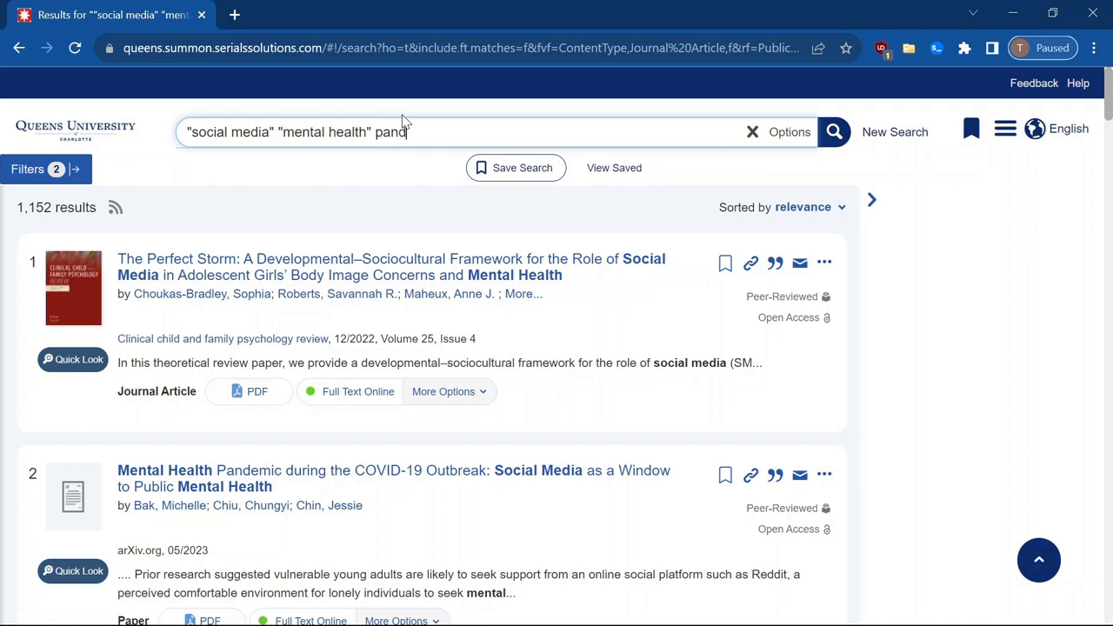
text(emic)
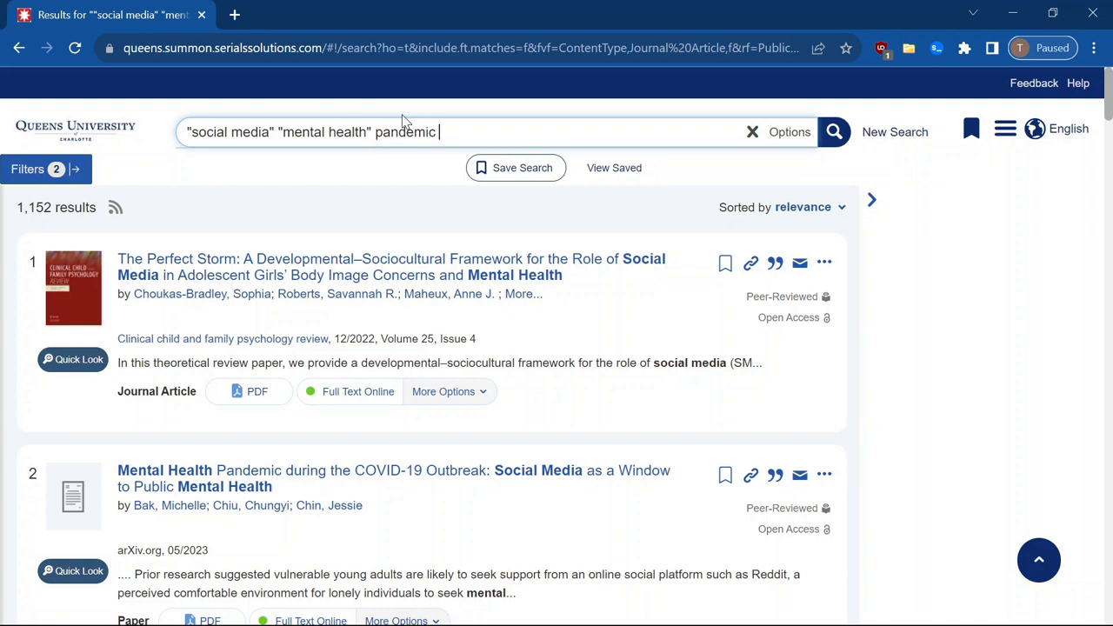
text(covid)
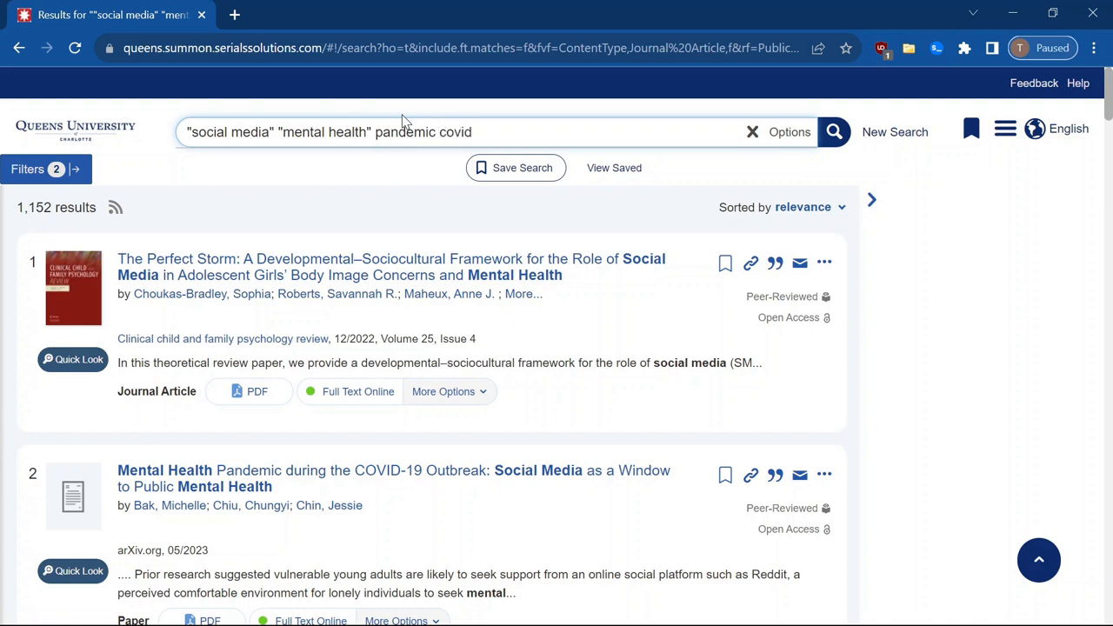
text(social dist)
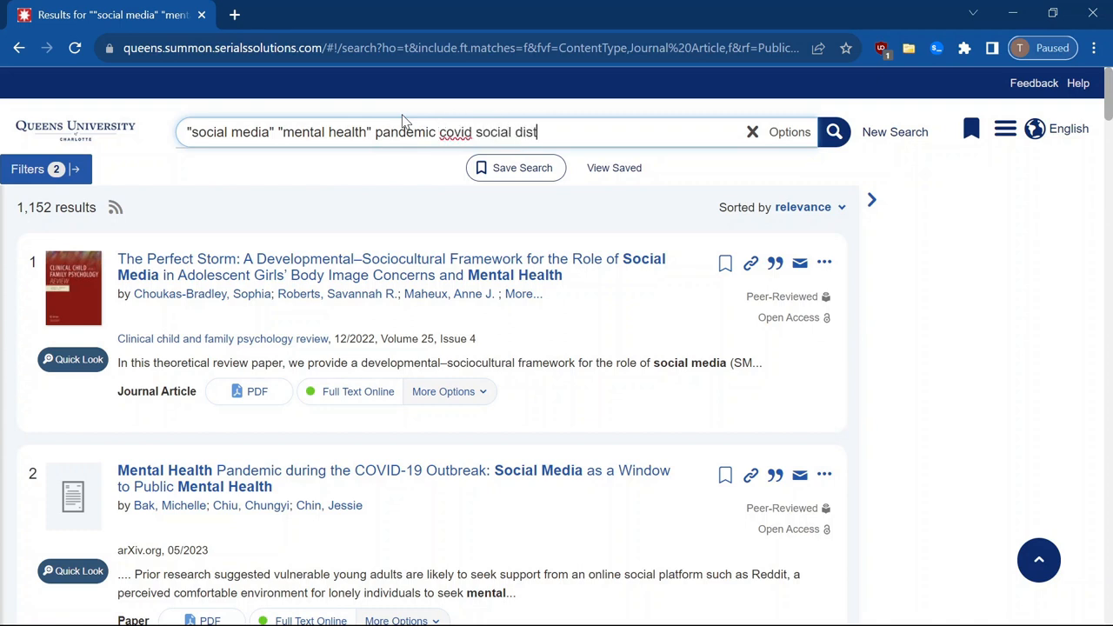
text(ancing)
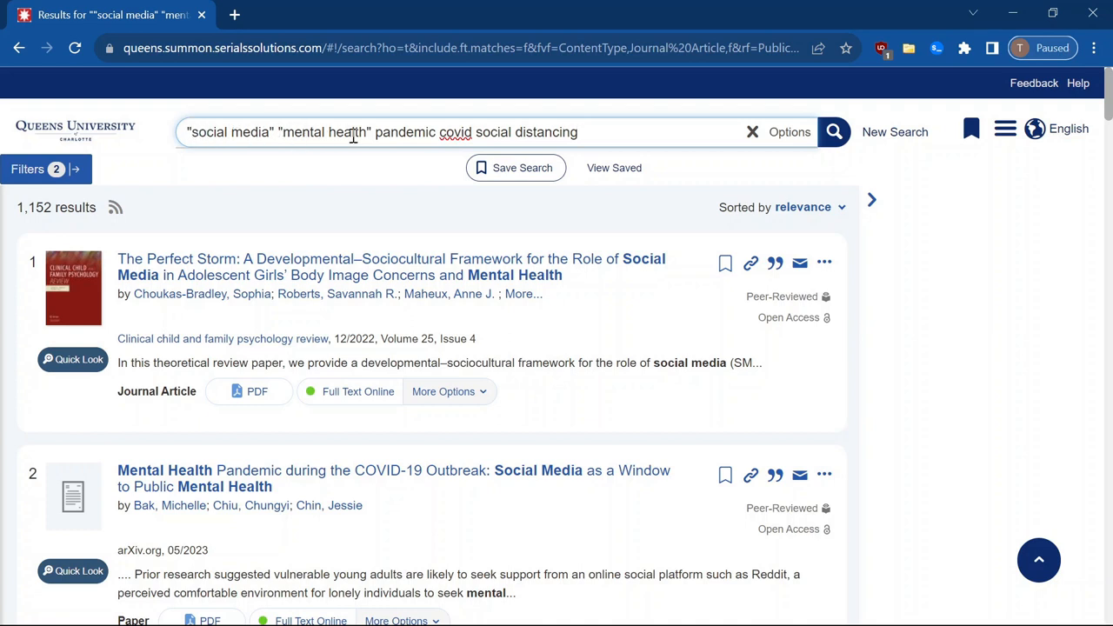
mouse_move(363, 132)
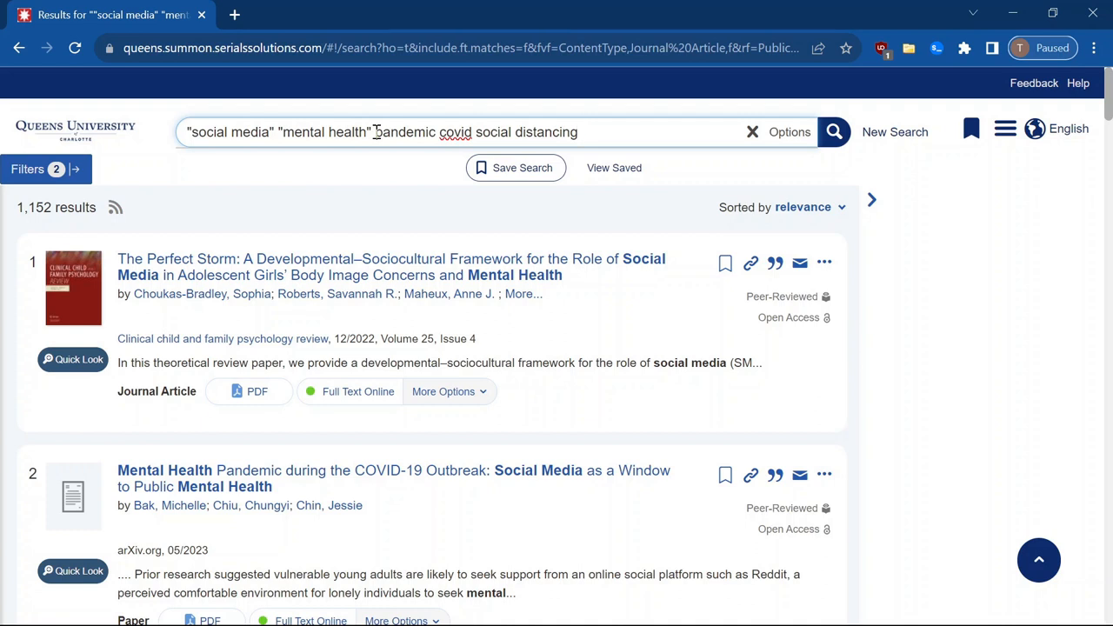
text(()
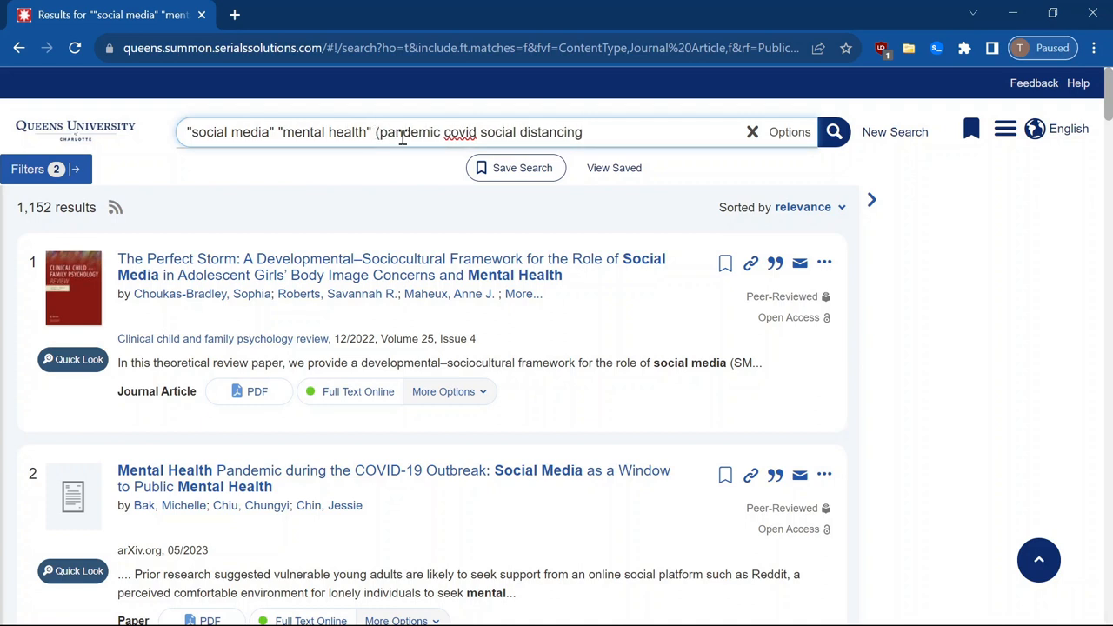
text())
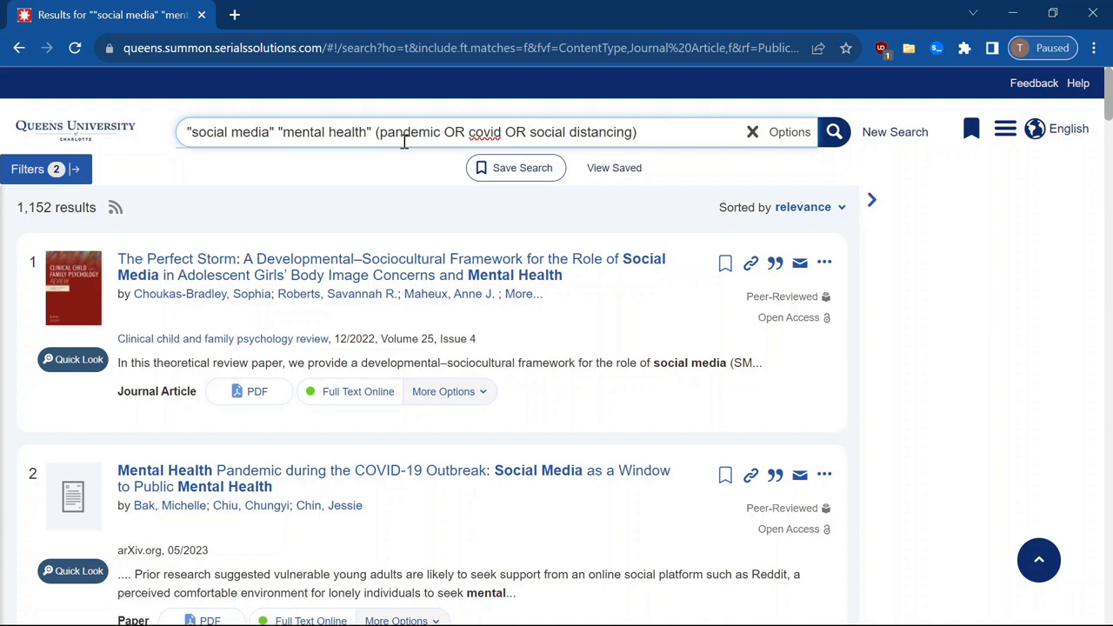
mouse_move(285, 127)
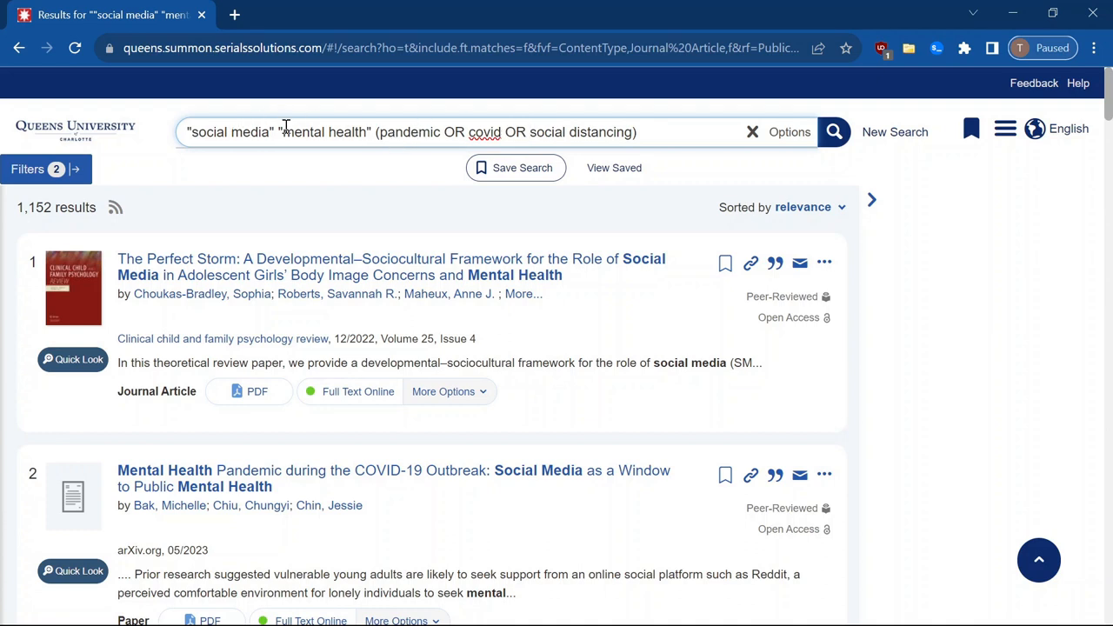
mouse_move(414, 133)
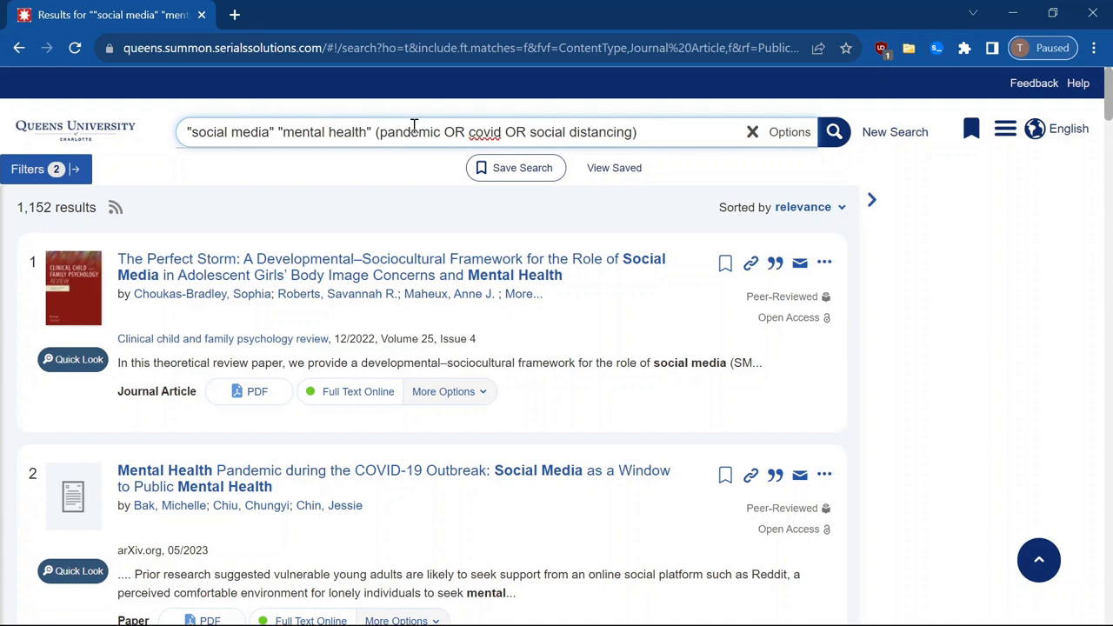
mouse_move(521, 133)
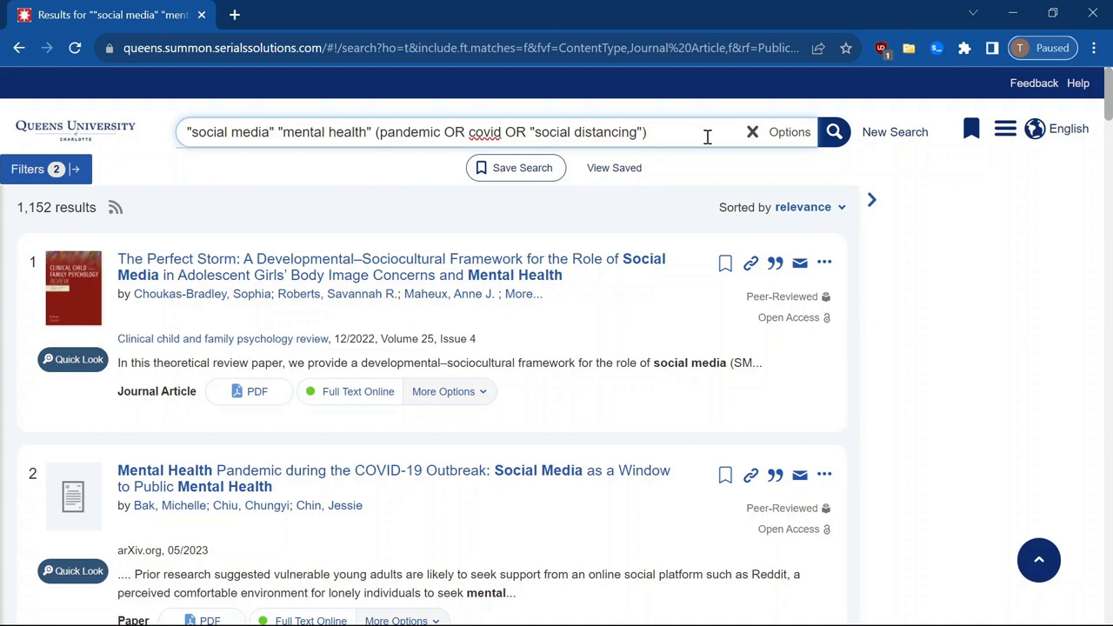
mouse_move(835, 132)
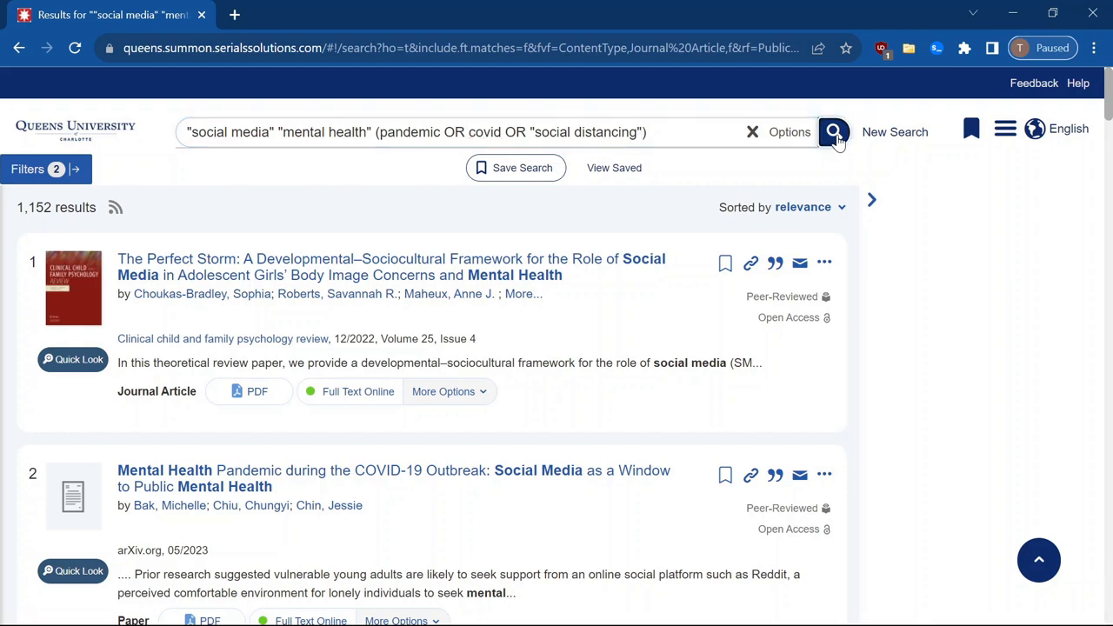
Step: Run the query with the pandemic/covid/social distancing group, narrowing results to 372
click(833, 132)
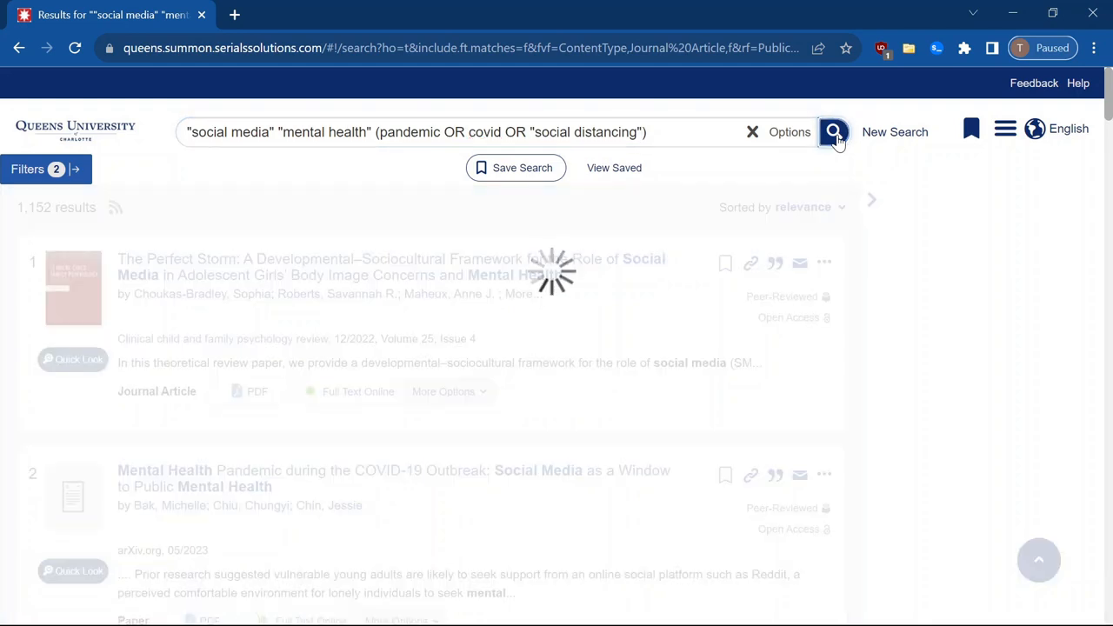
click(833, 132)
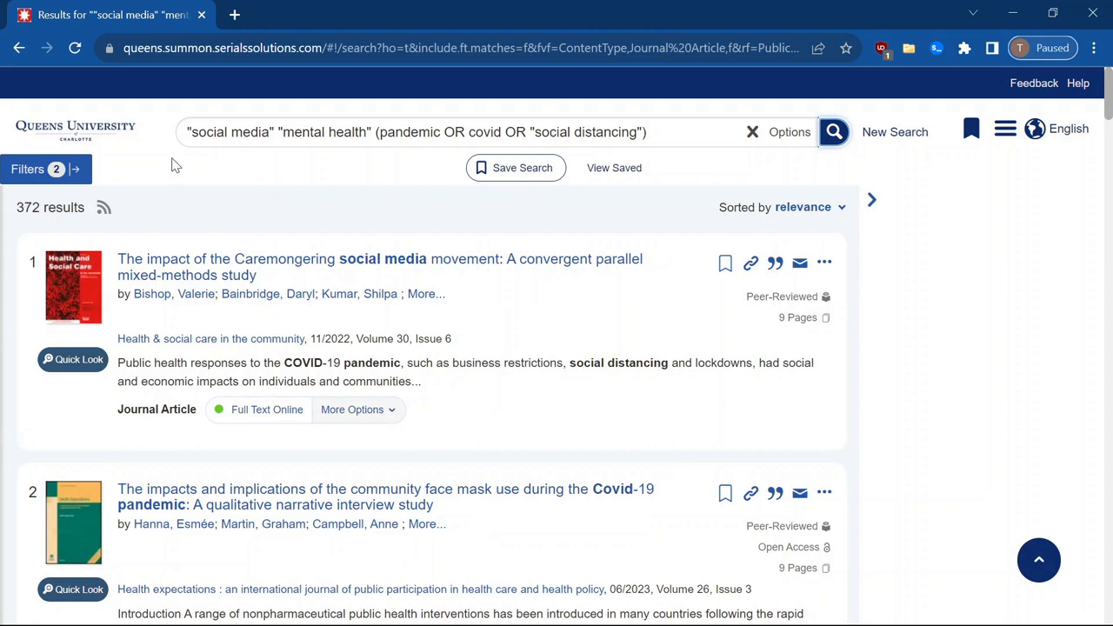
mouse_move(368, 298)
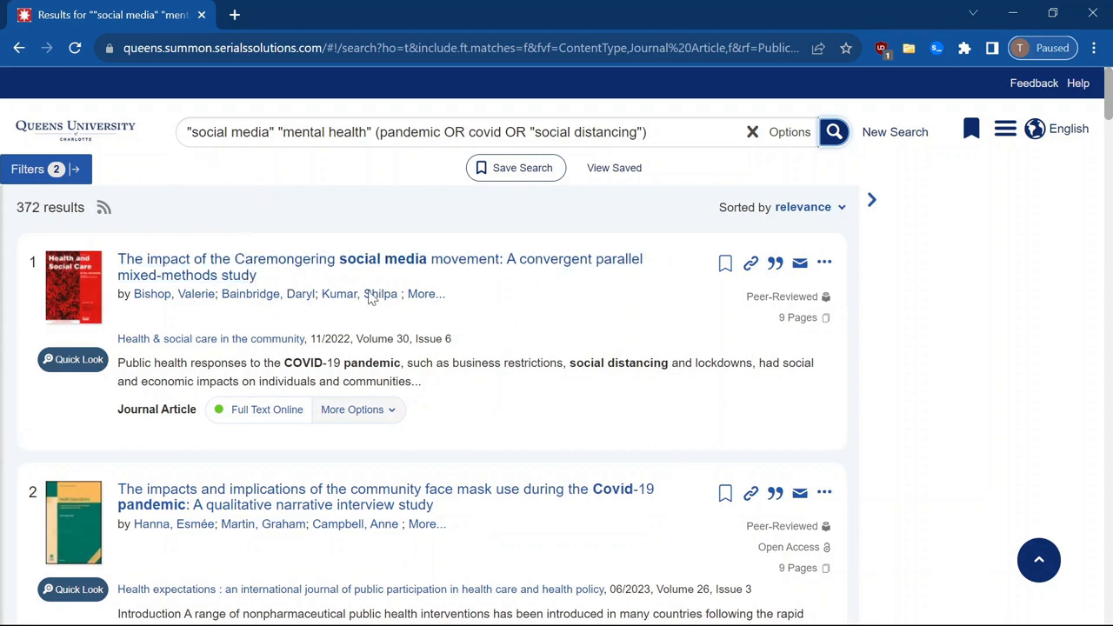
mouse_move(365, 497)
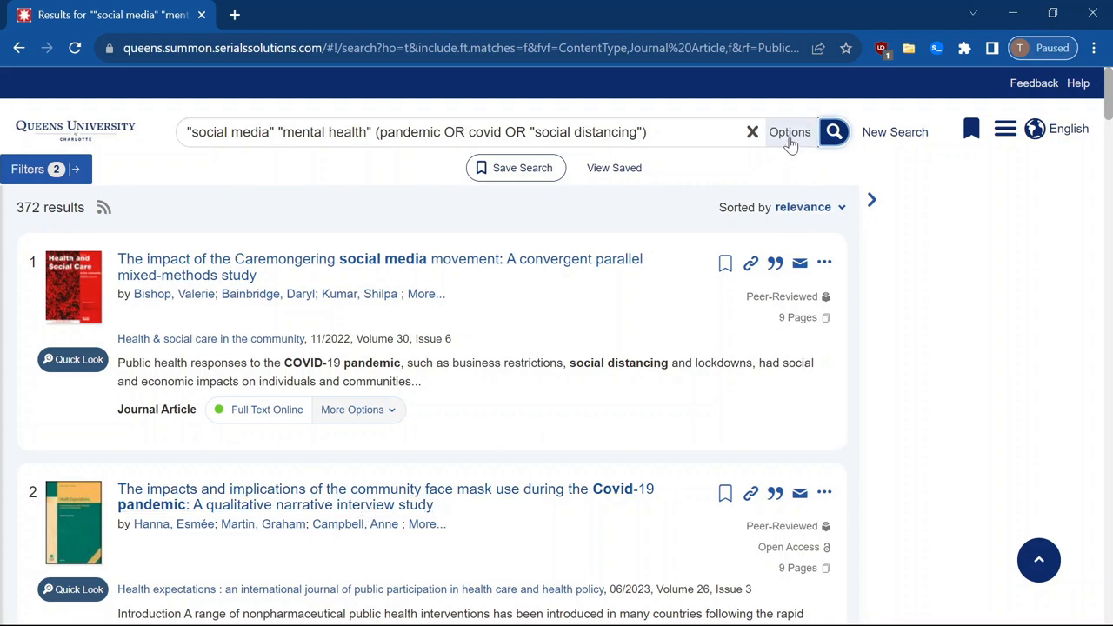
Step: In Search Options, match the terms in Title instead of All Fields, cutting results to 17
click(789, 132)
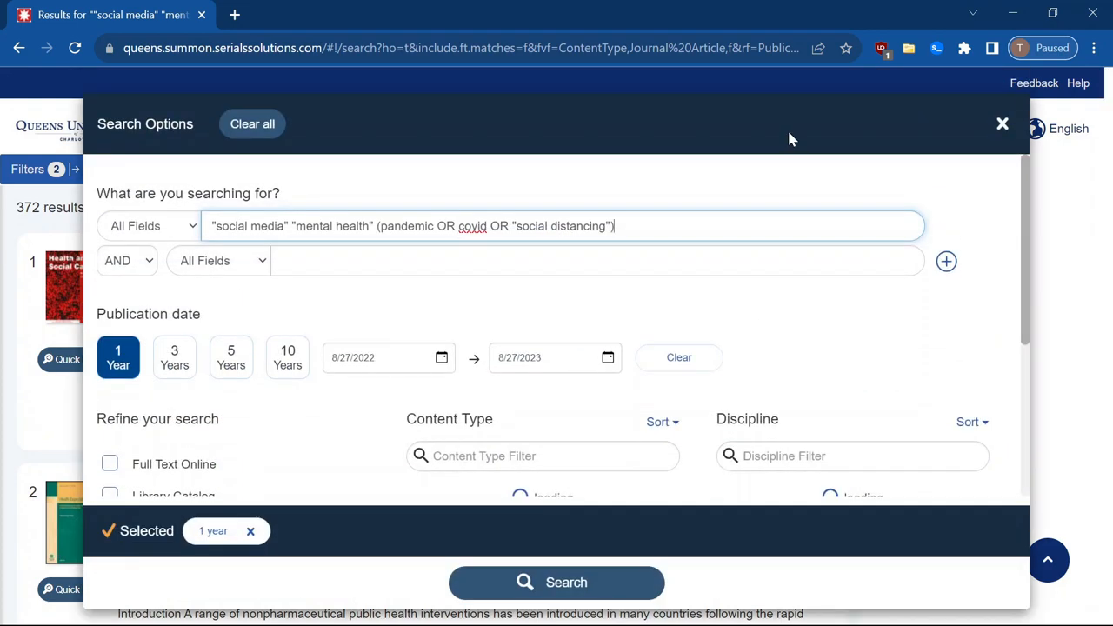
click(730, 495)
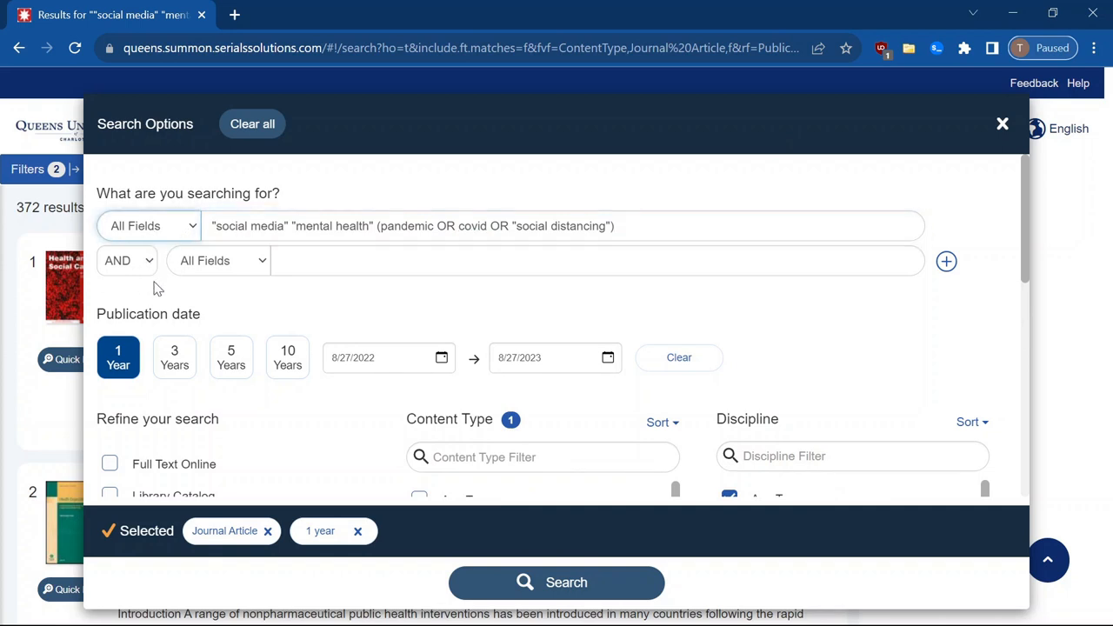
click(148, 226)
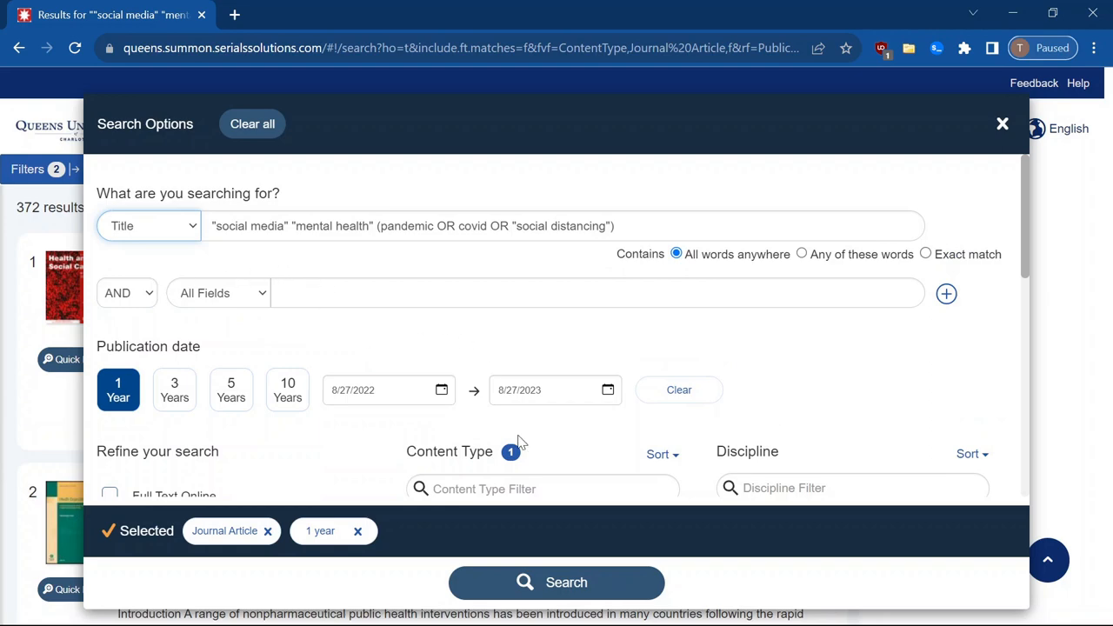
click(557, 581)
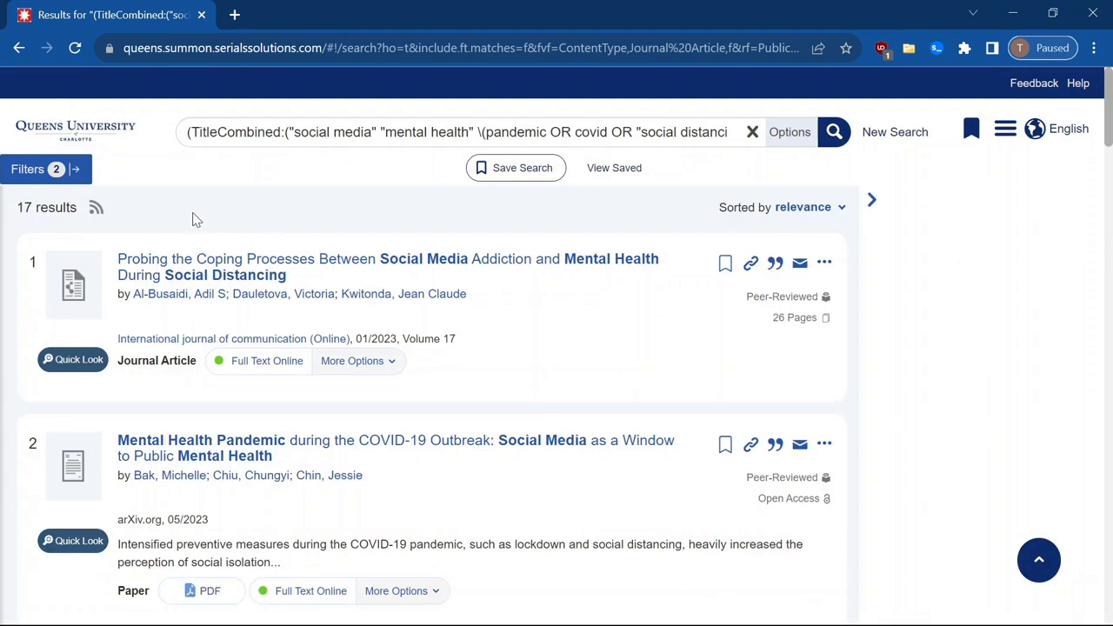
mouse_move(311, 275)
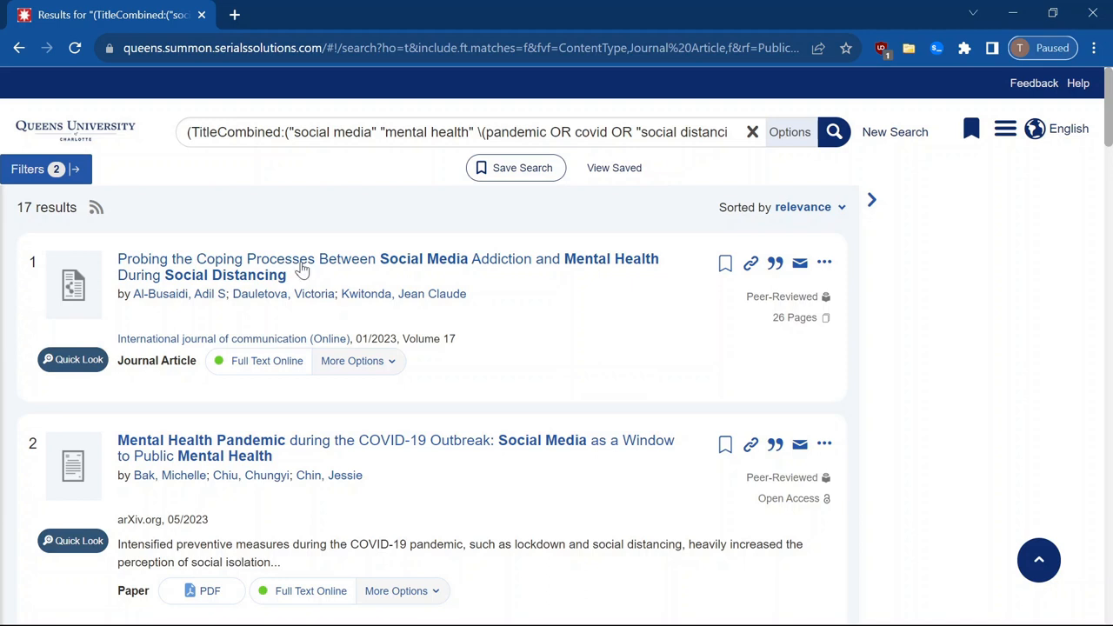
mouse_move(78, 170)
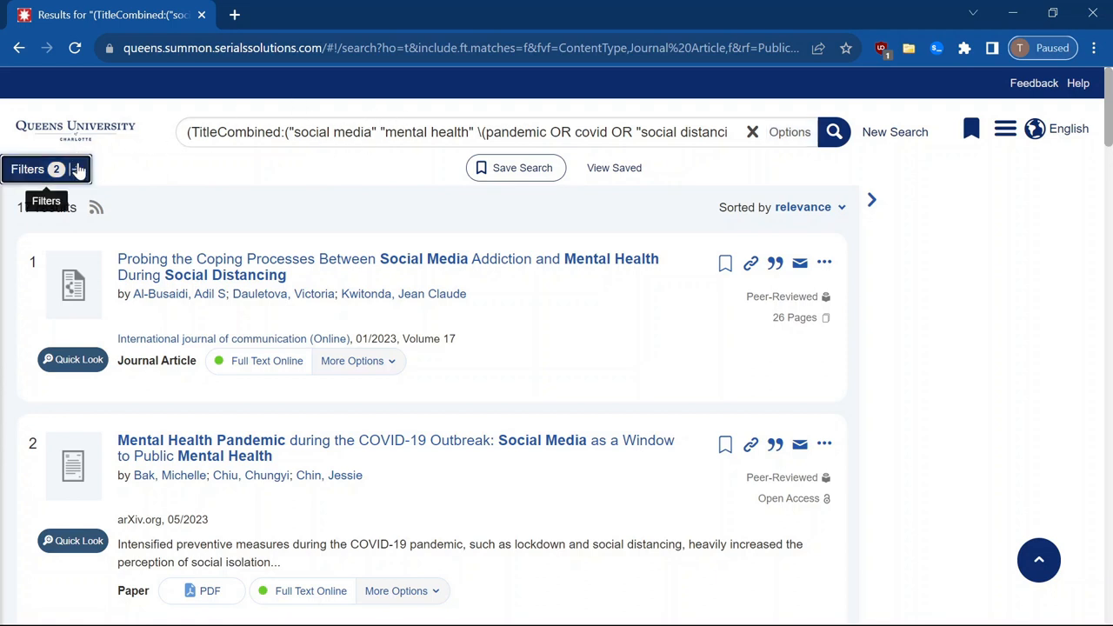
Step: Review the active filters, then browse down the 17 title-only results
click(27, 169)
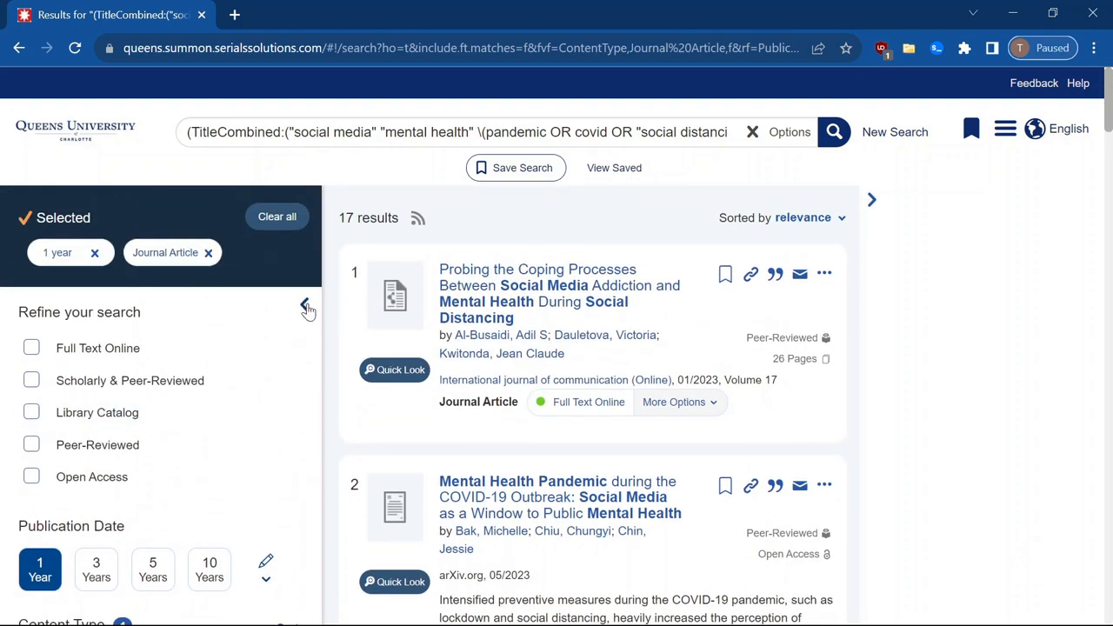
click(310, 309)
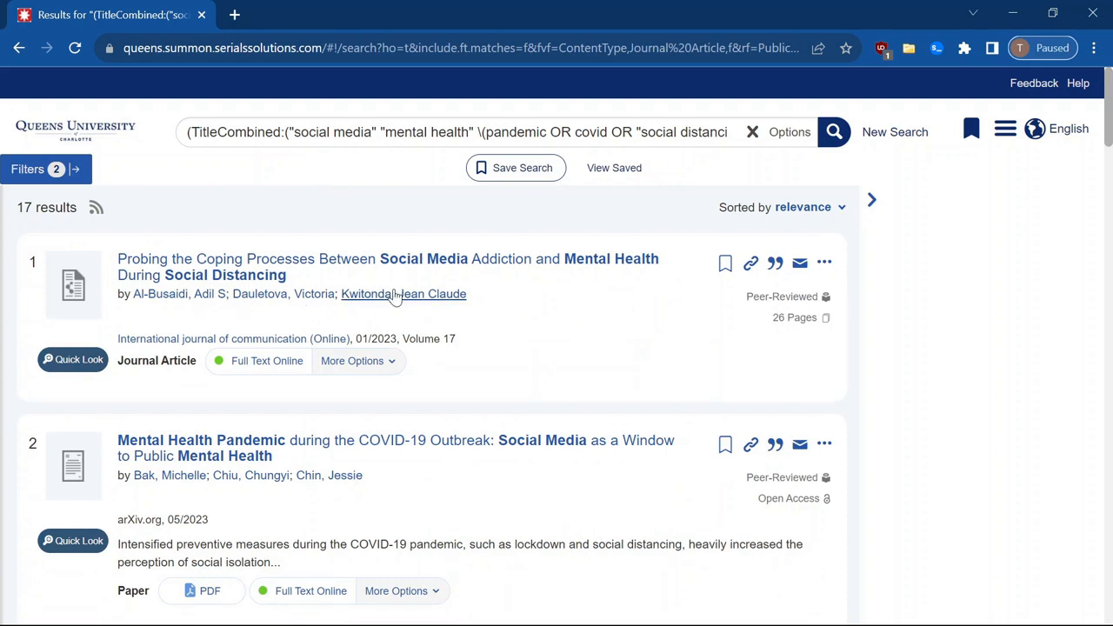
mouse_move(525, 334)
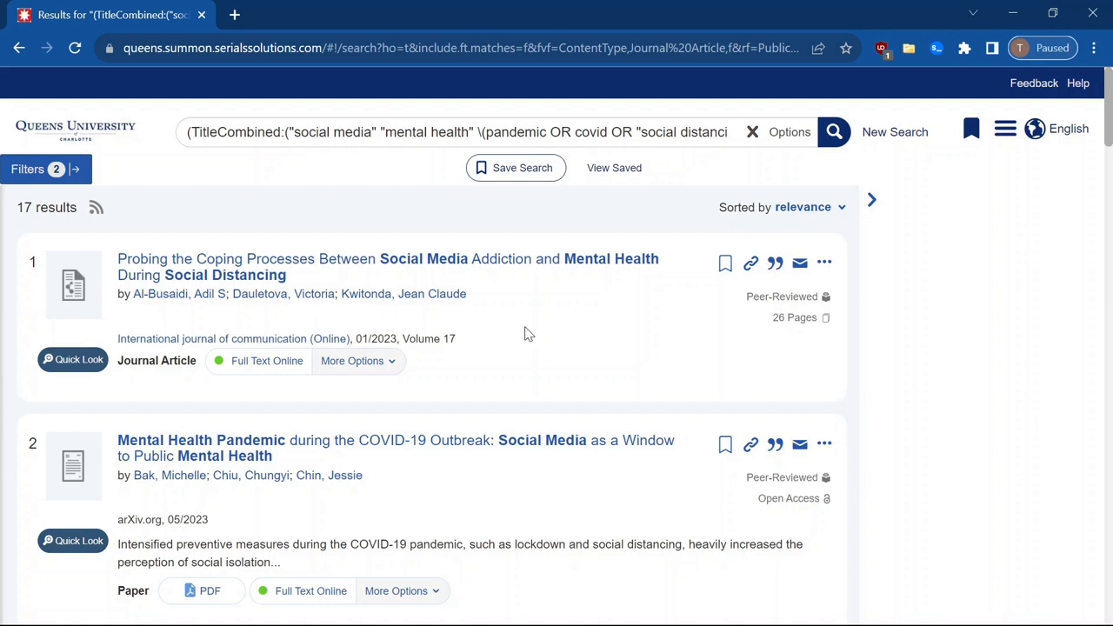
mouse_move(463, 288)
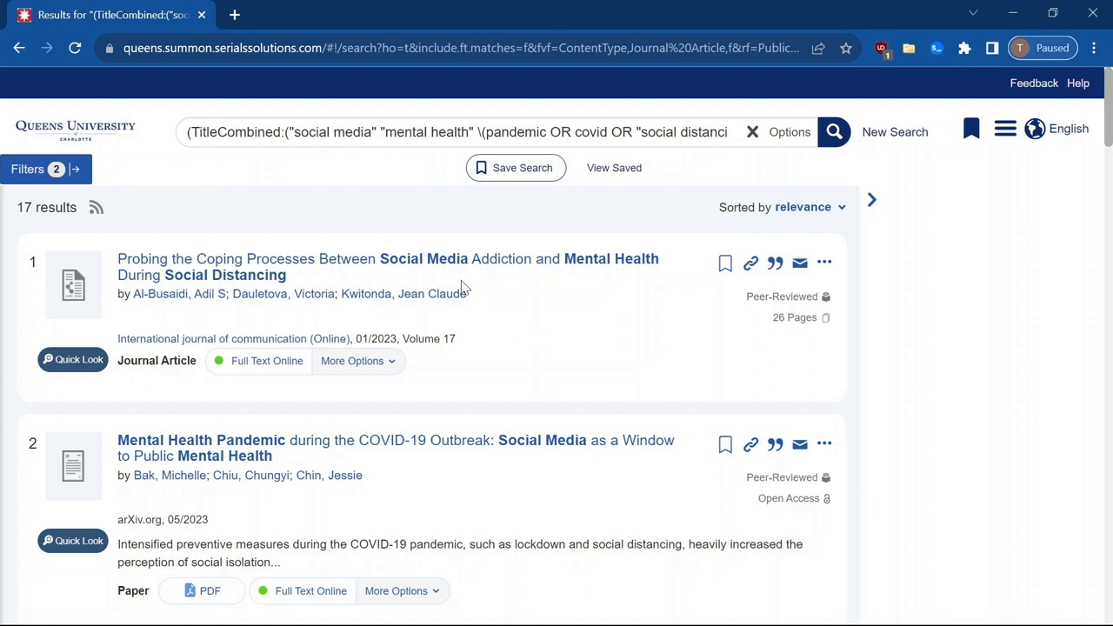
scroll(down, 3)
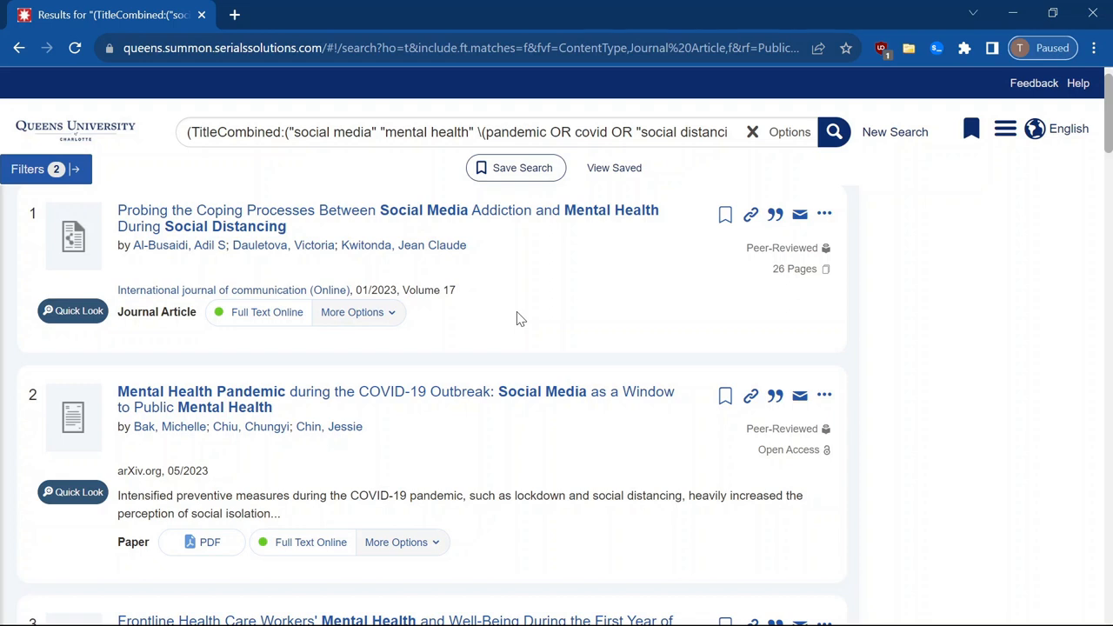
mouse_move(477, 289)
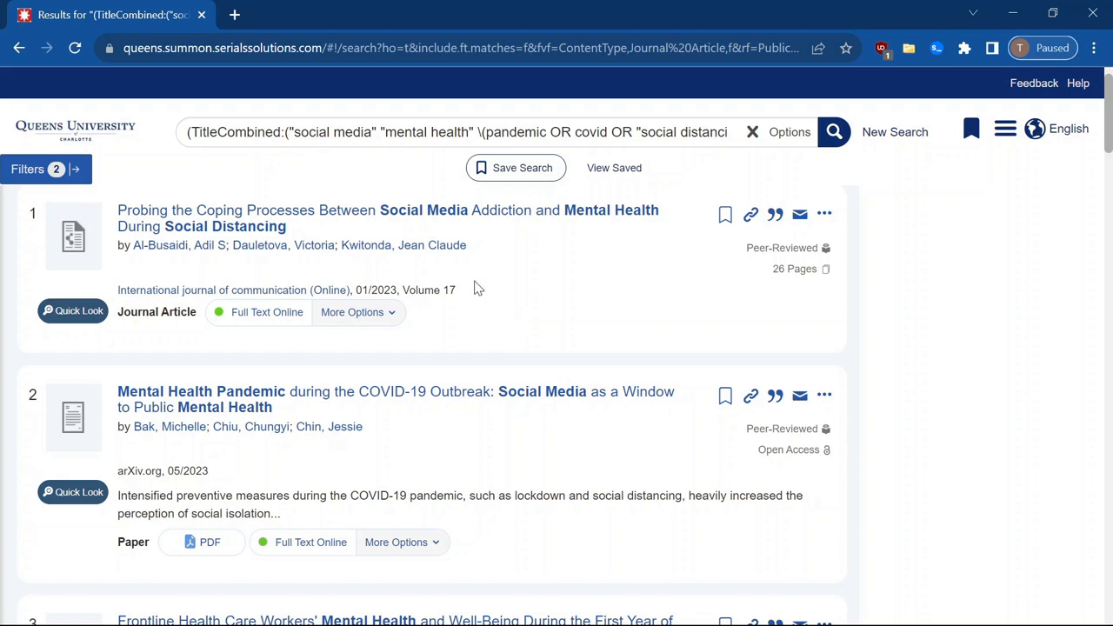
mouse_move(209, 226)
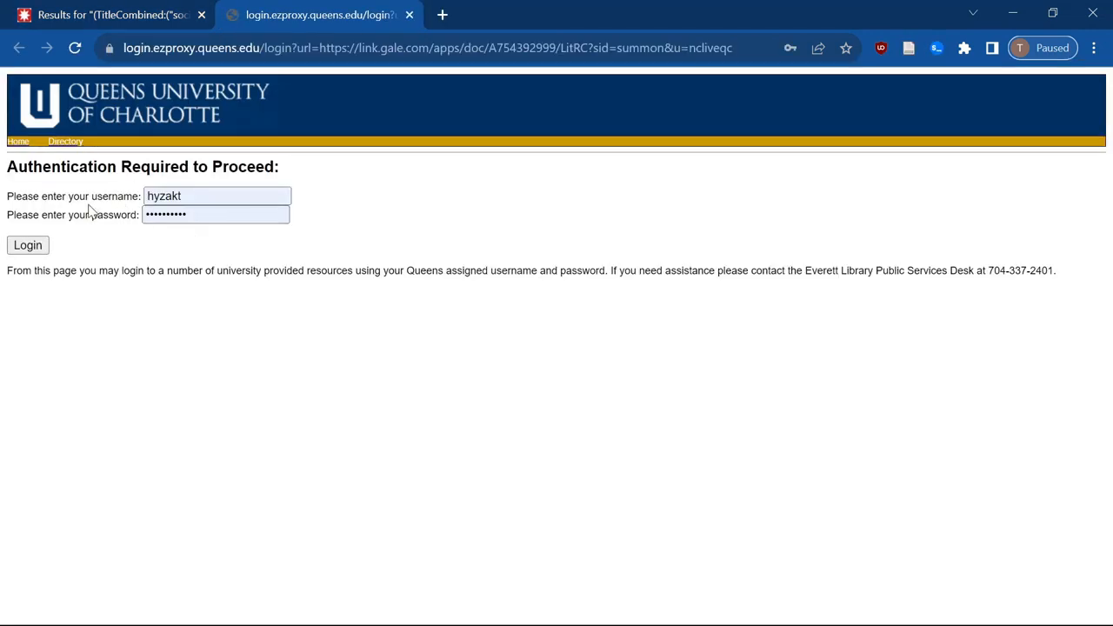
Step: Log in through EZproxy and read the WhatsApp addiction and coping article abstract in Gale
click(28, 244)
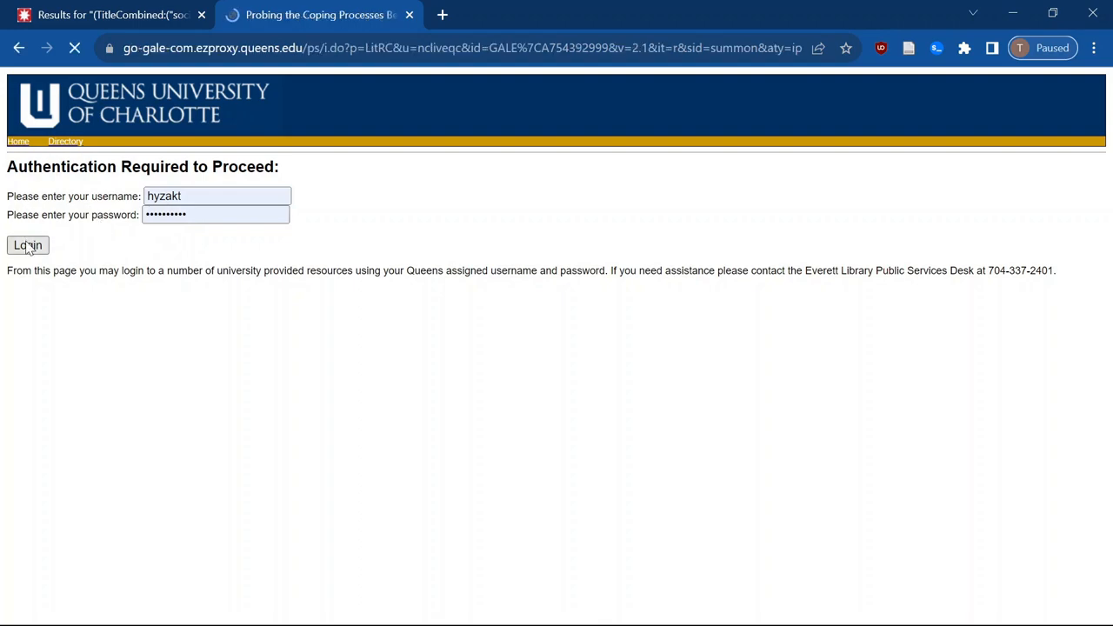
click(28, 244)
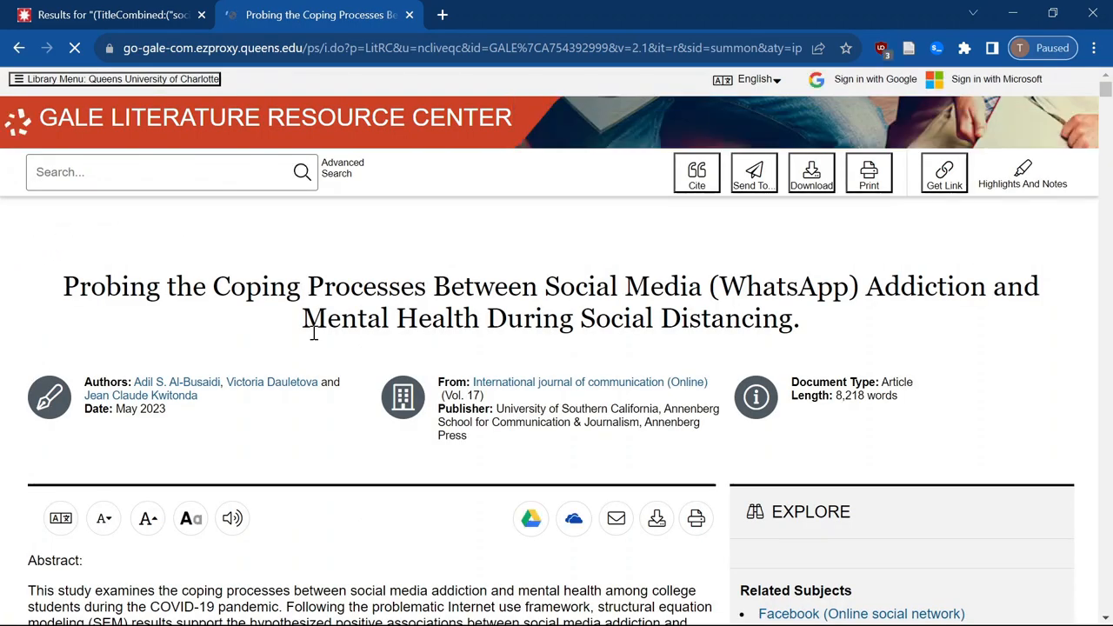
scroll(down, 3)
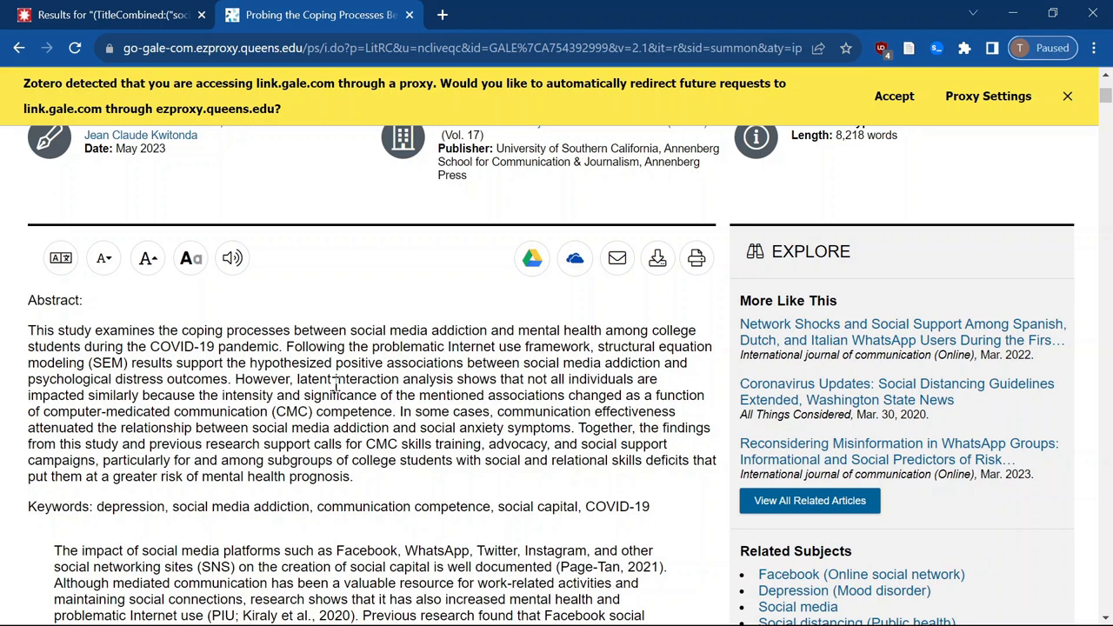
mouse_move(496, 278)
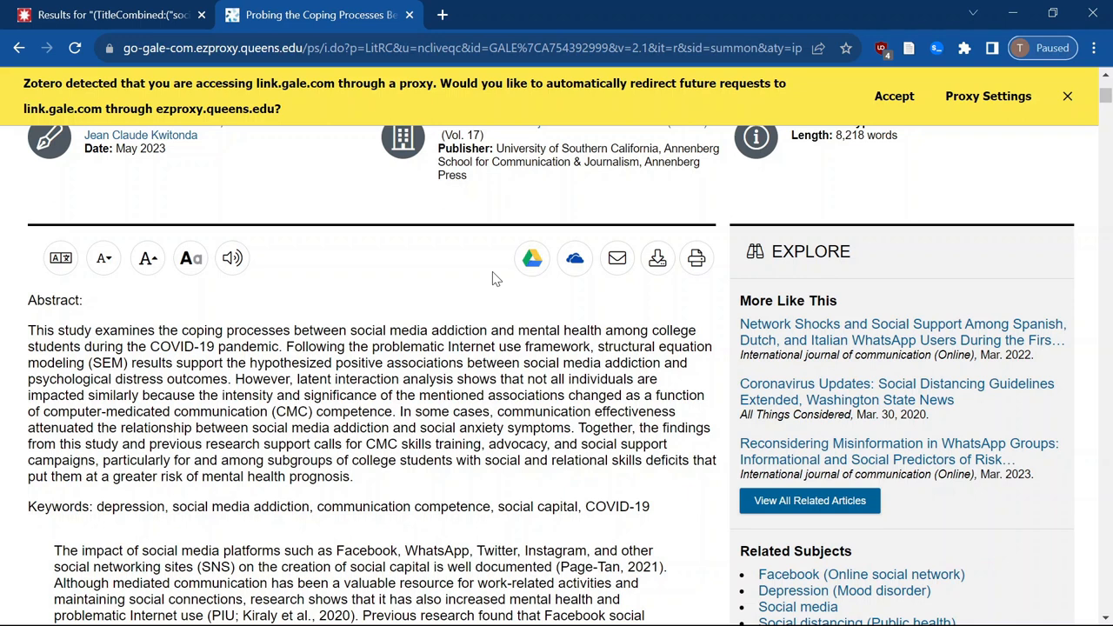
mouse_move(532, 257)
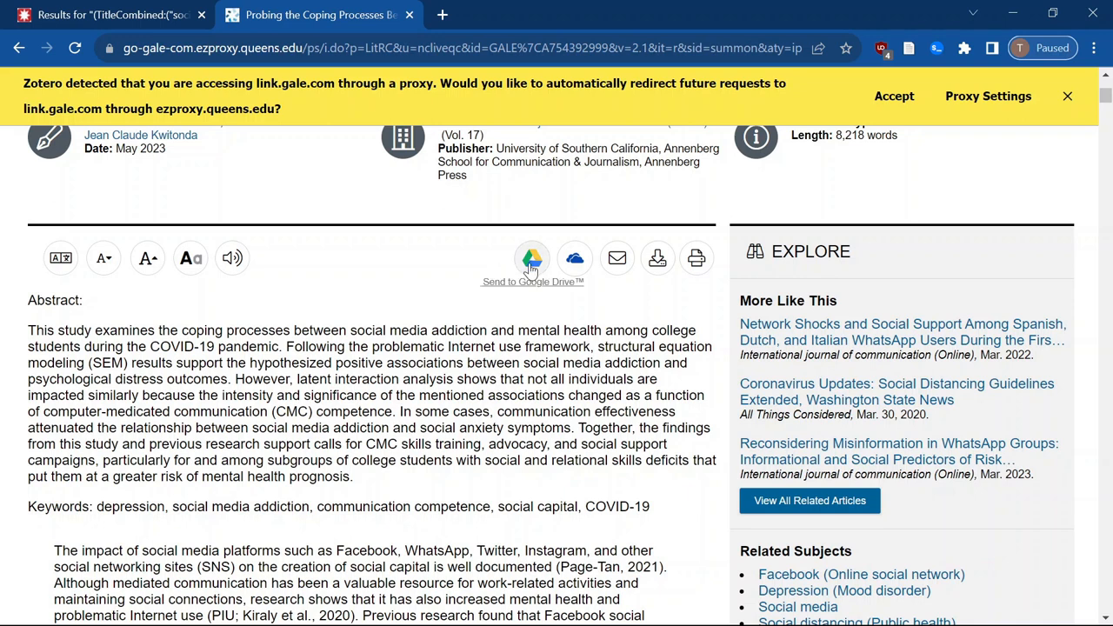
mouse_move(615, 257)
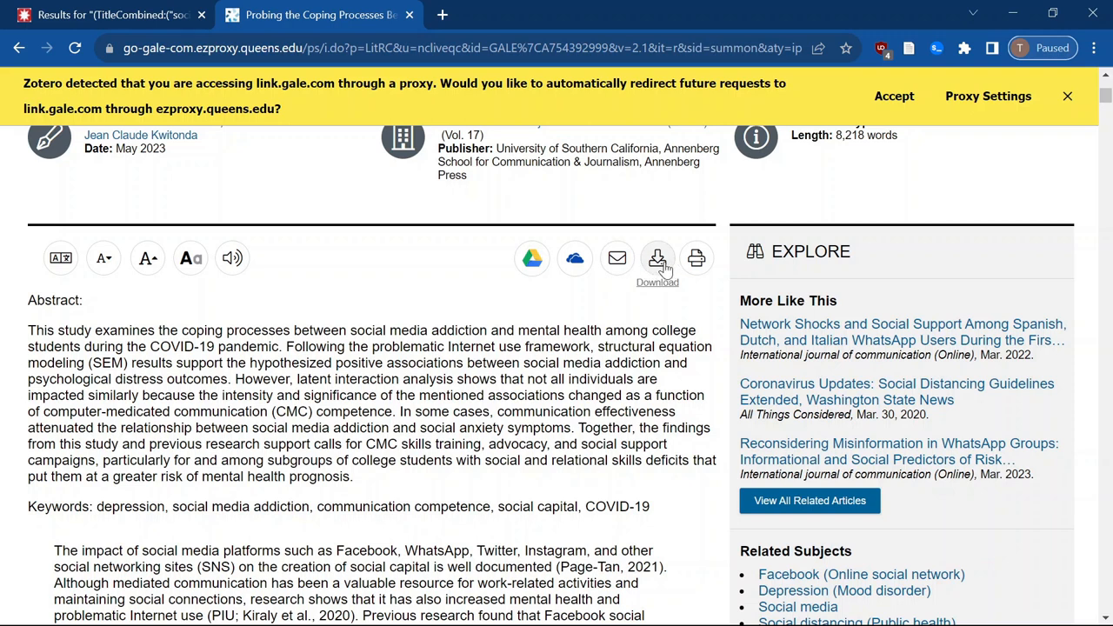
mouse_move(414, 275)
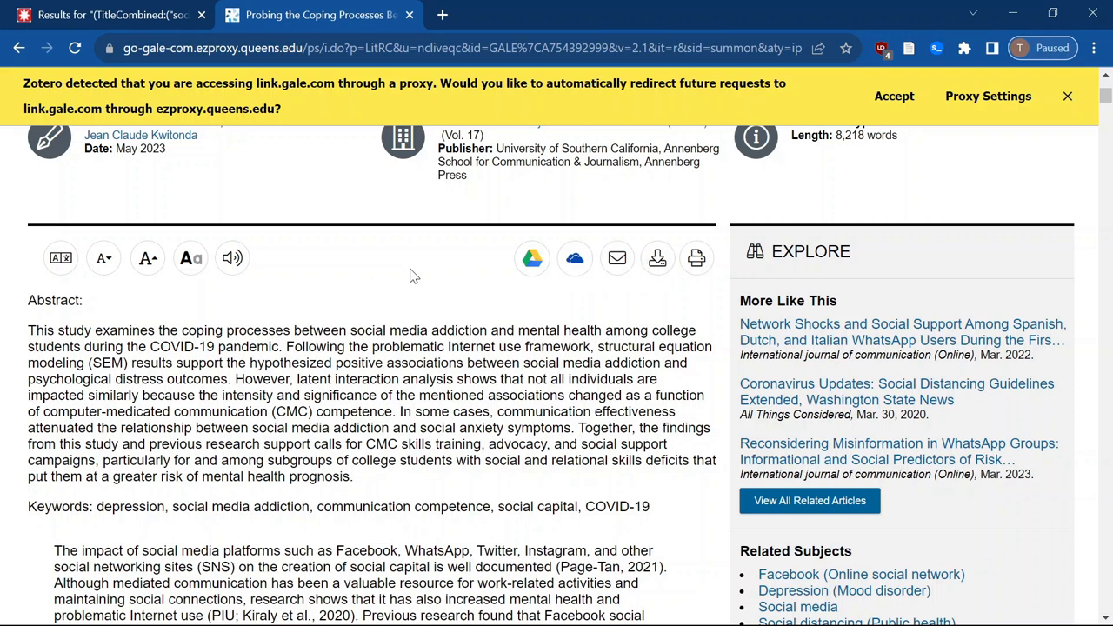
scroll(up, 3)
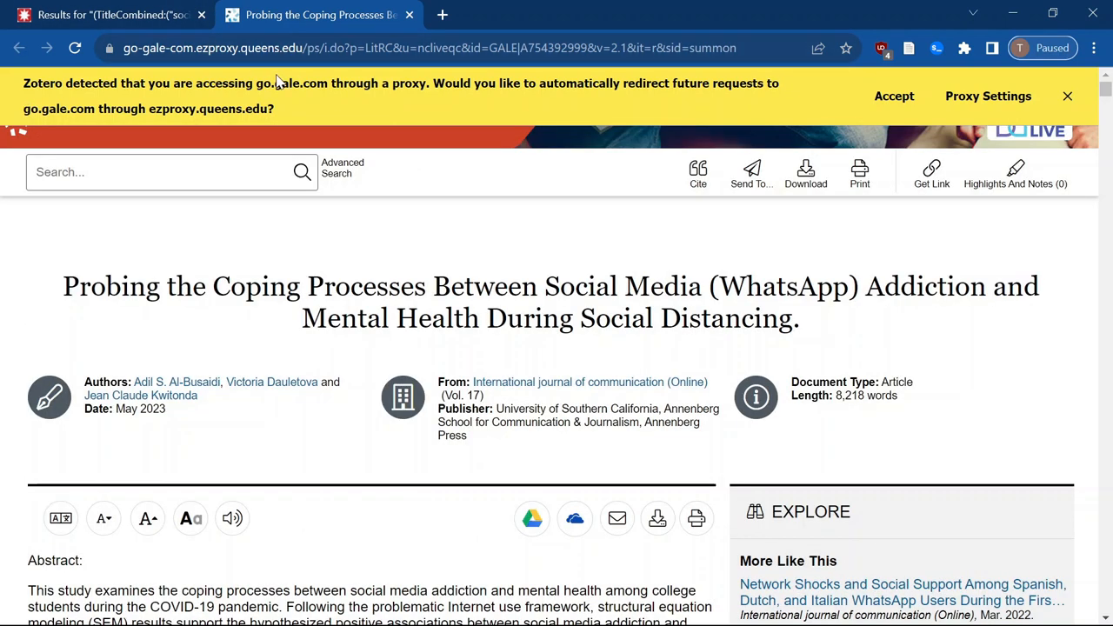
Step: Return to the Summon results tab and browse on to the second and third articles
click(104, 14)
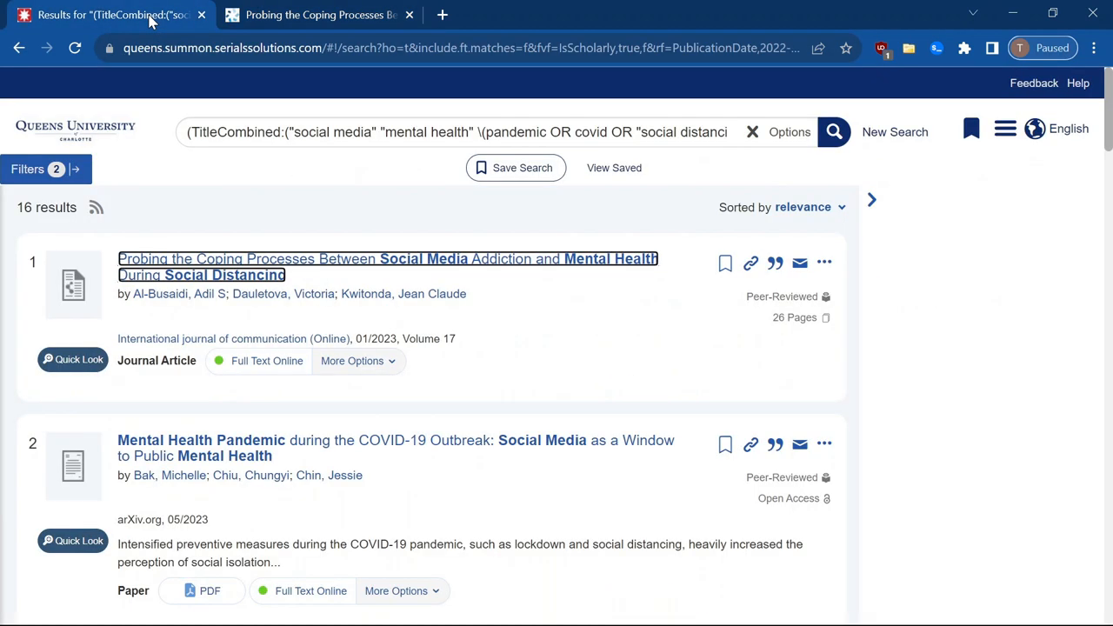
mouse_move(751, 264)
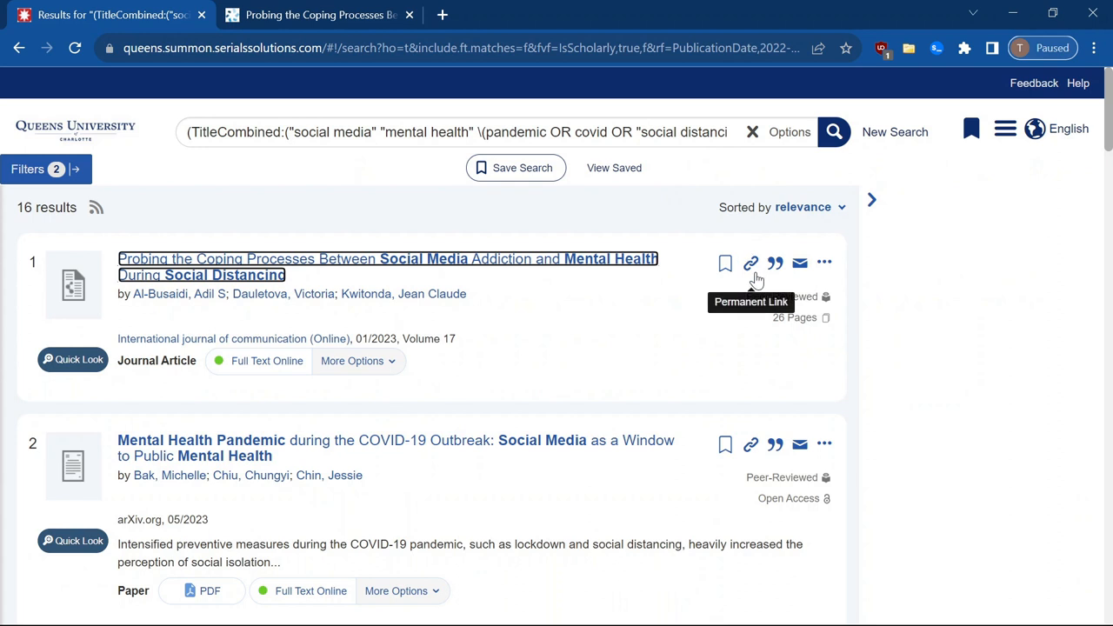
mouse_move(884, 372)
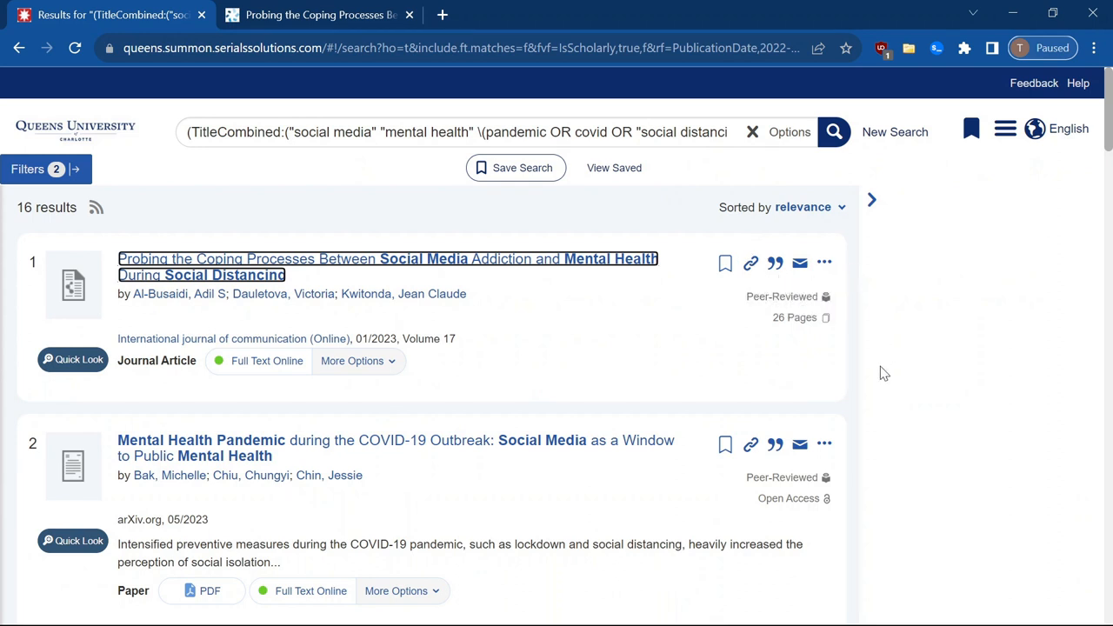
scroll(down, 3)
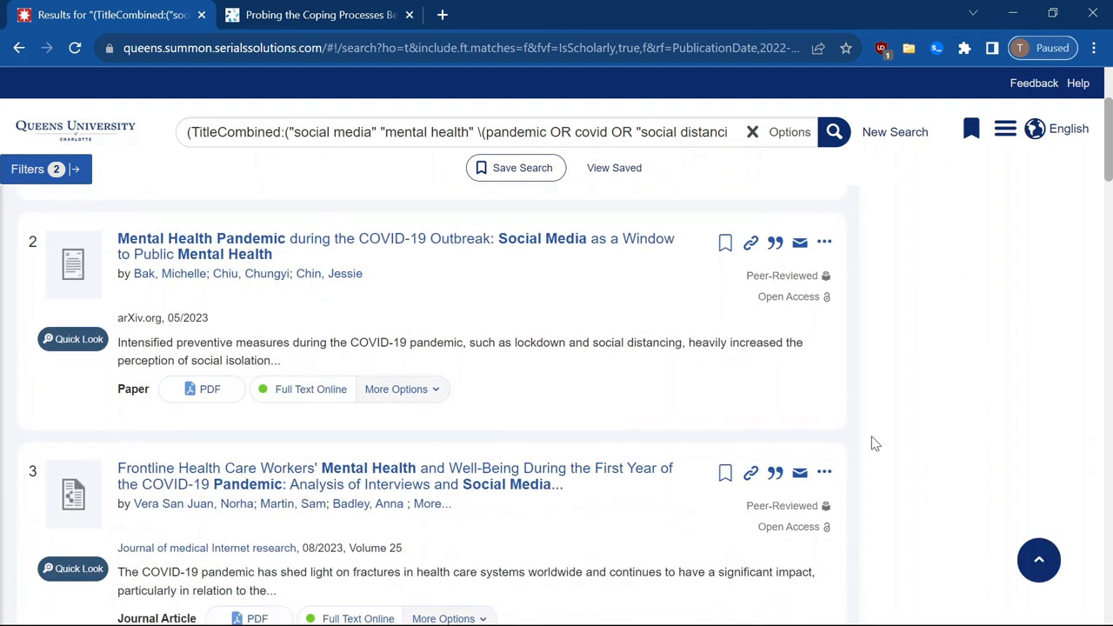